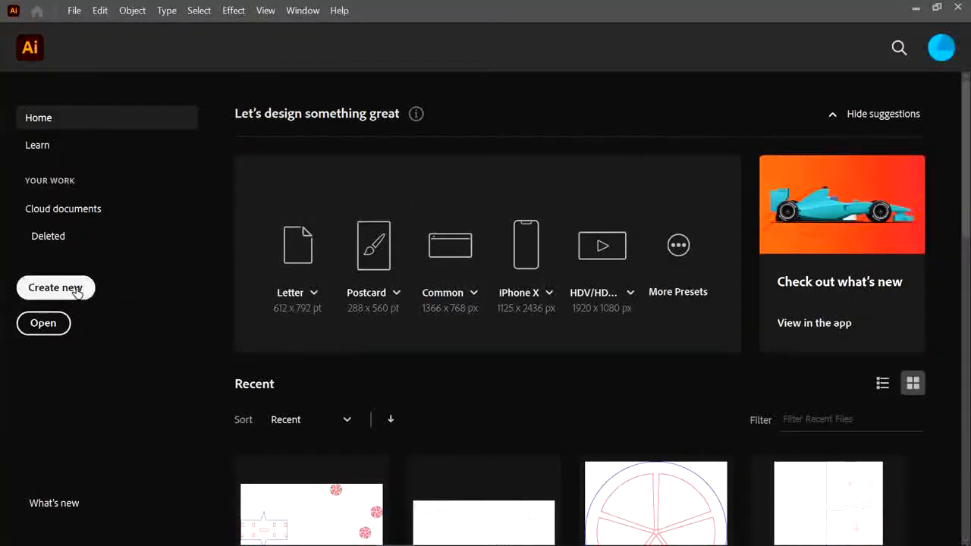
Start a new document 500 mm wide by 200 mm high, keeping millimetres and RGB colour.
click(55, 289)
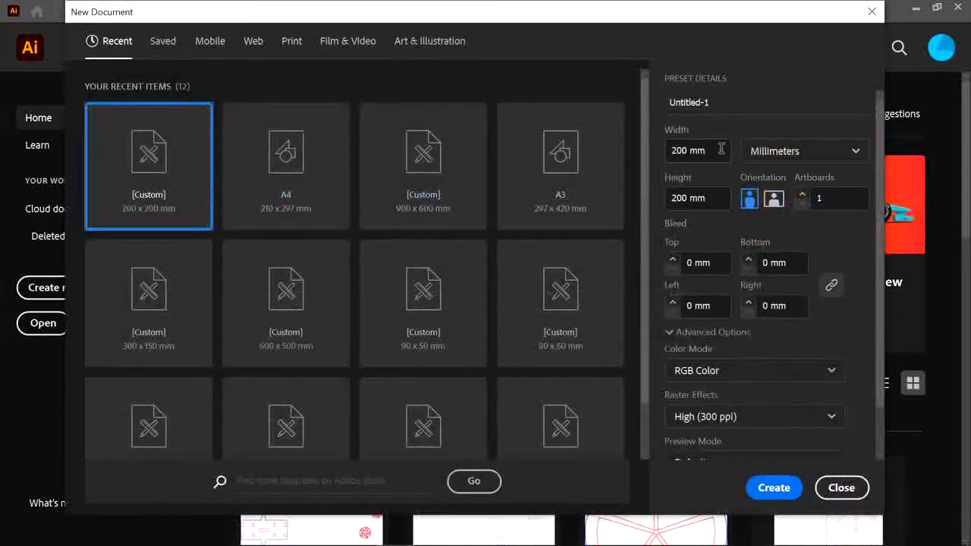
click(689, 150)
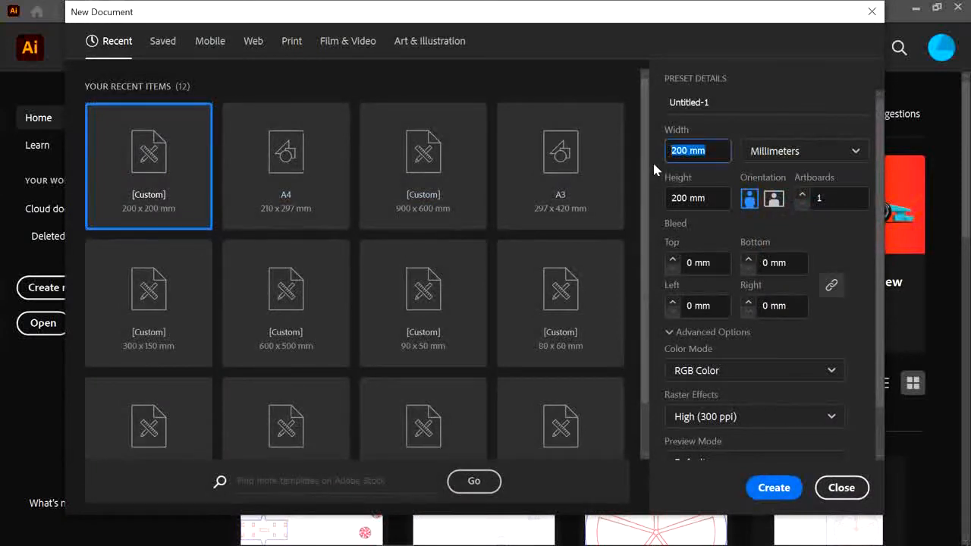
text(500)
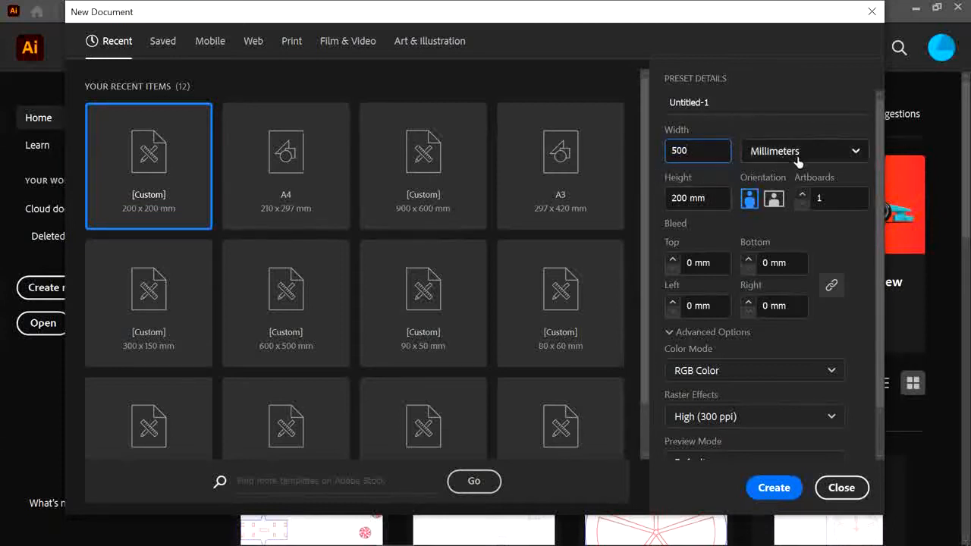
click(804, 152)
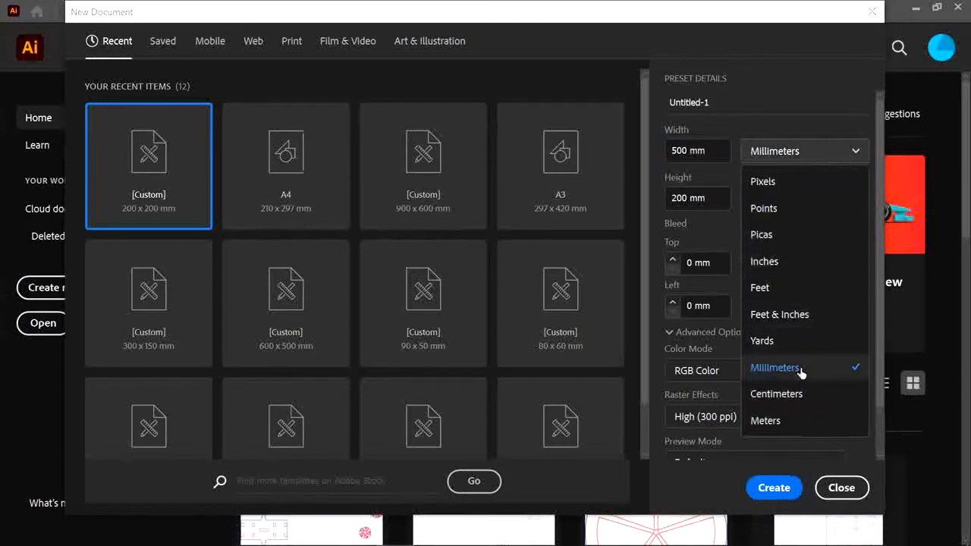
click(753, 370)
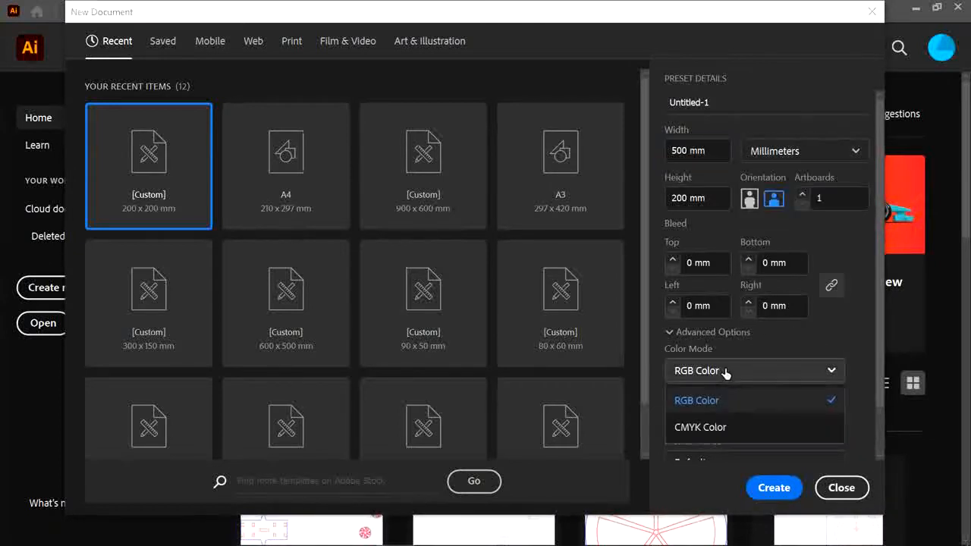
click(840, 489)
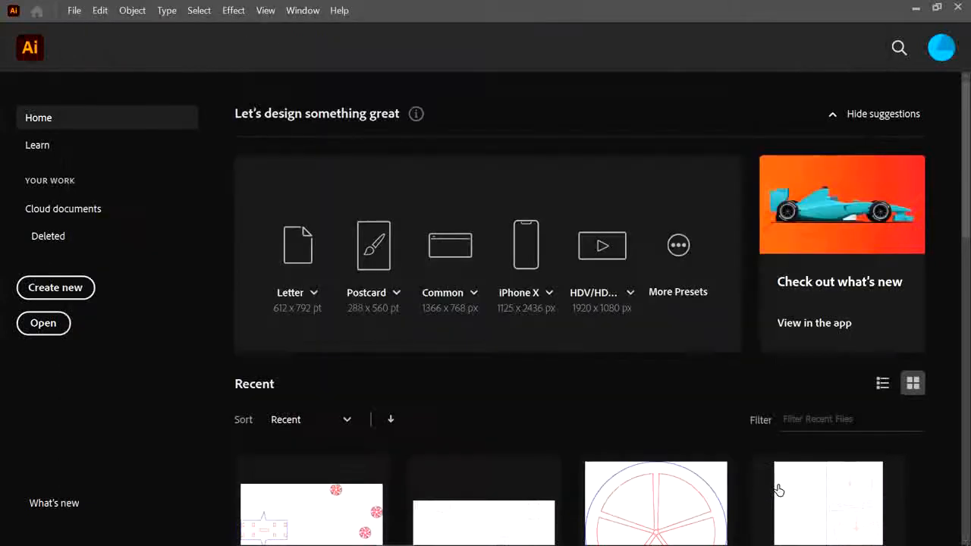
mouse_move(477, 437)
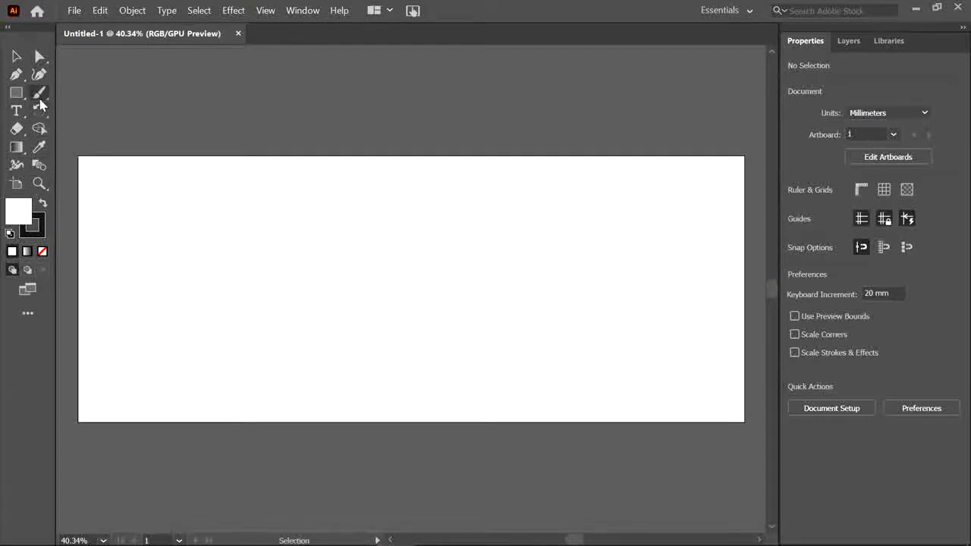
Make an exact 150 by 150 mm square and round its corners.
click(16, 92)
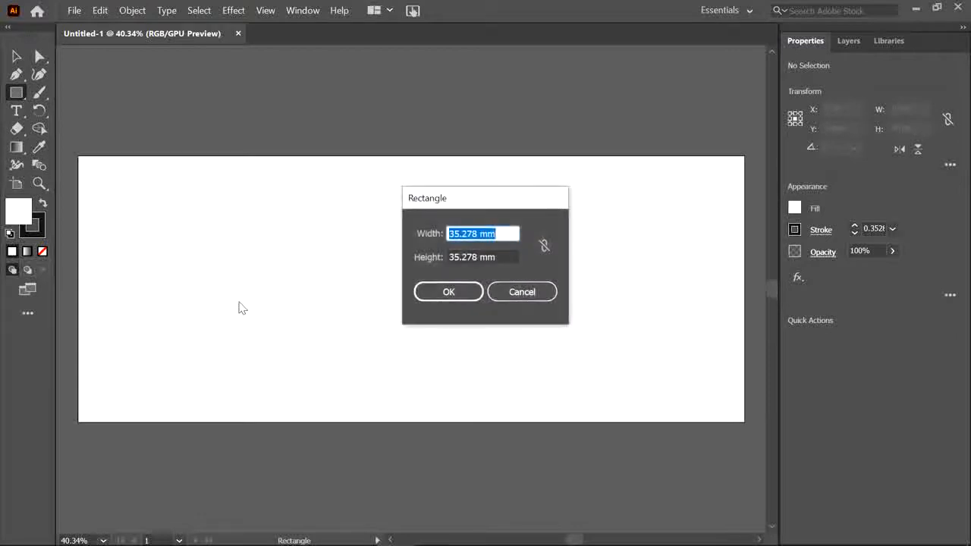
text(150)
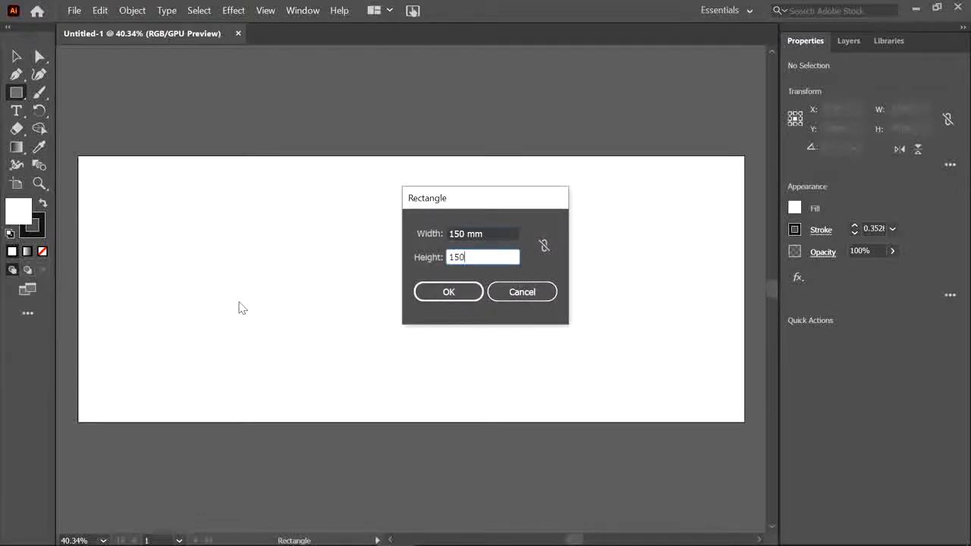
click(449, 292)
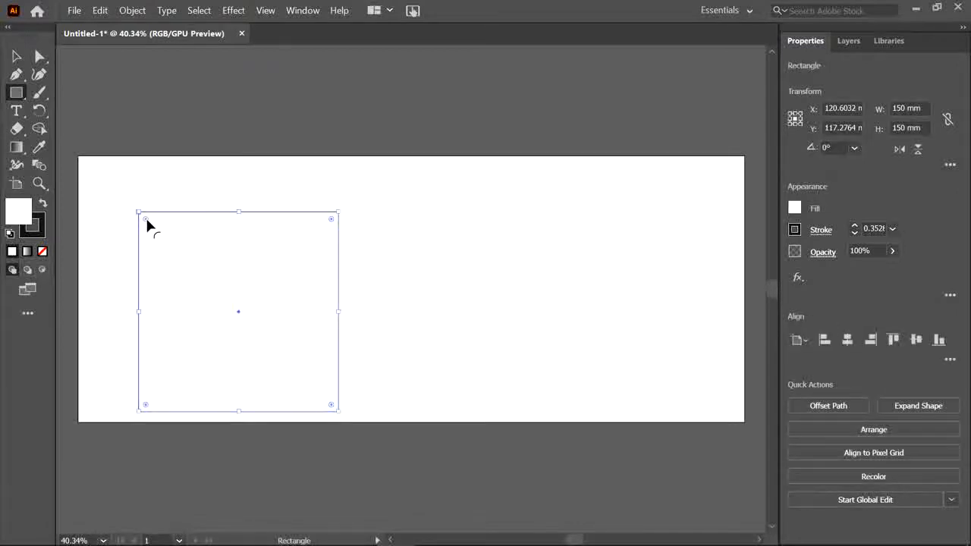
drag(144, 218, 160, 237)
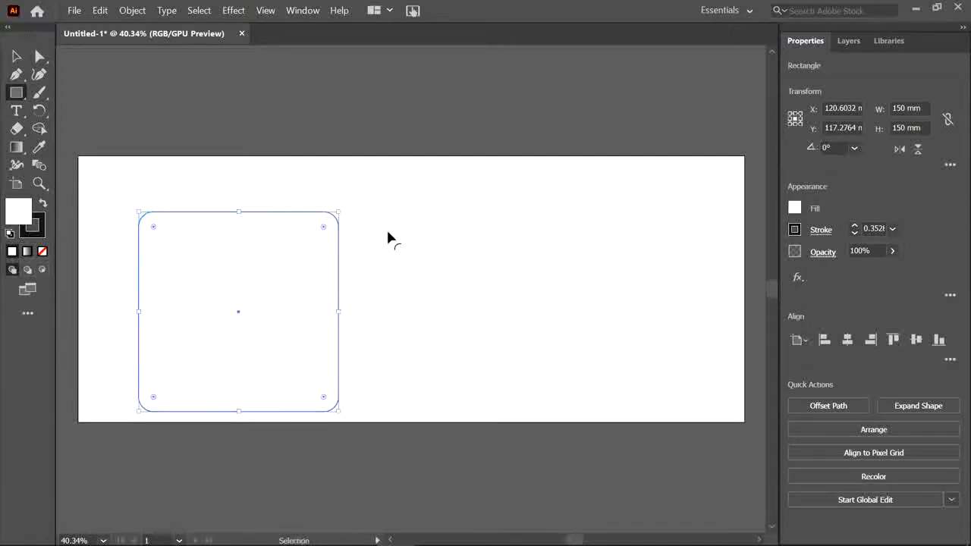
Duplicate the rounded square and resize the copy to 145 mm.
drag(238, 311, 409, 288)
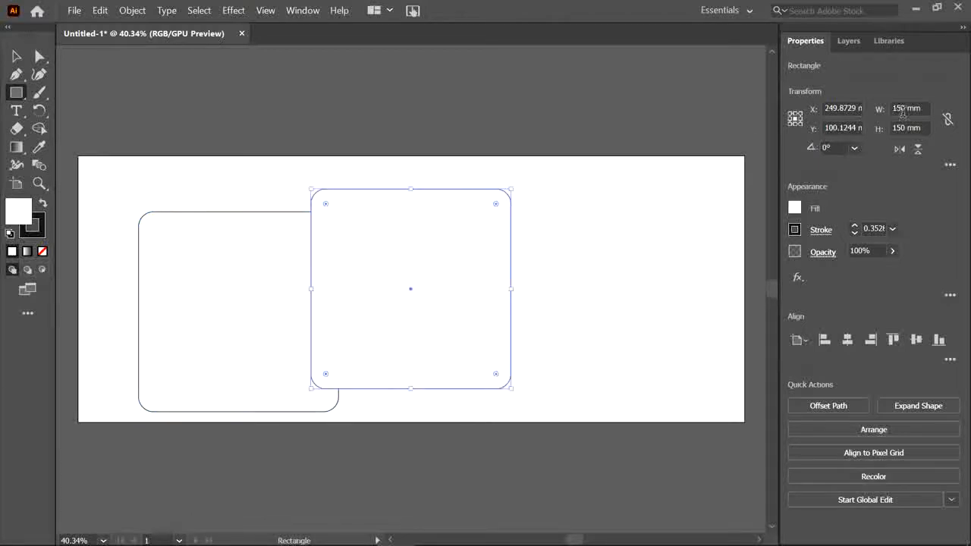
click(908, 108)
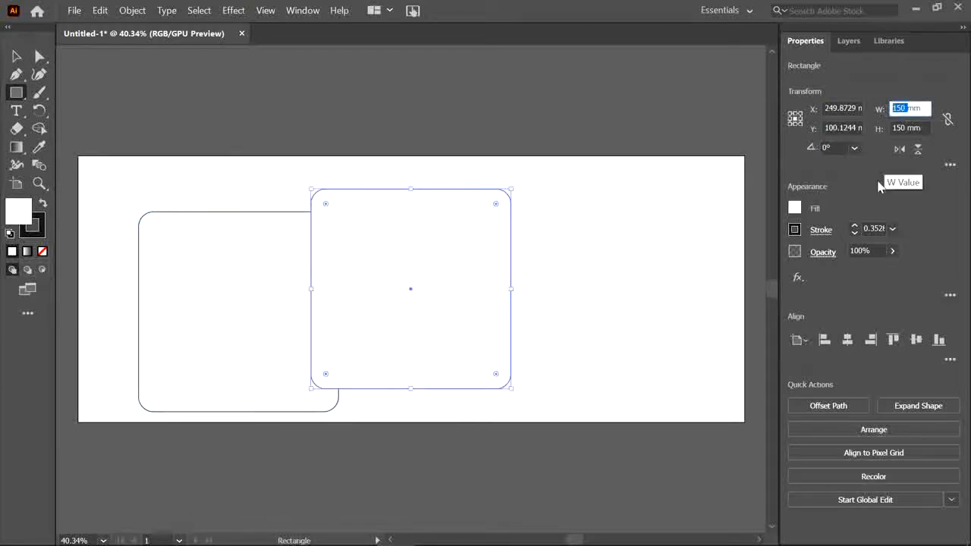
text(14)
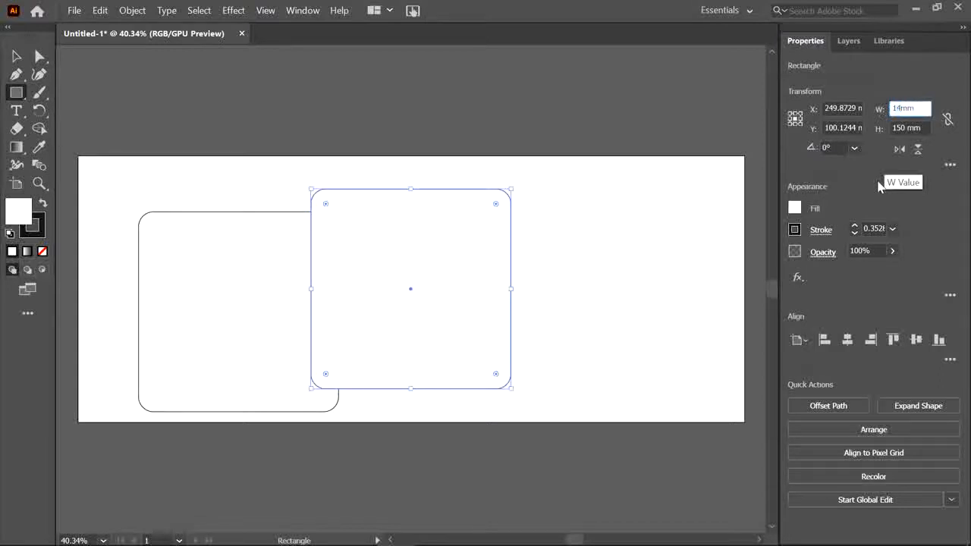
text(145)
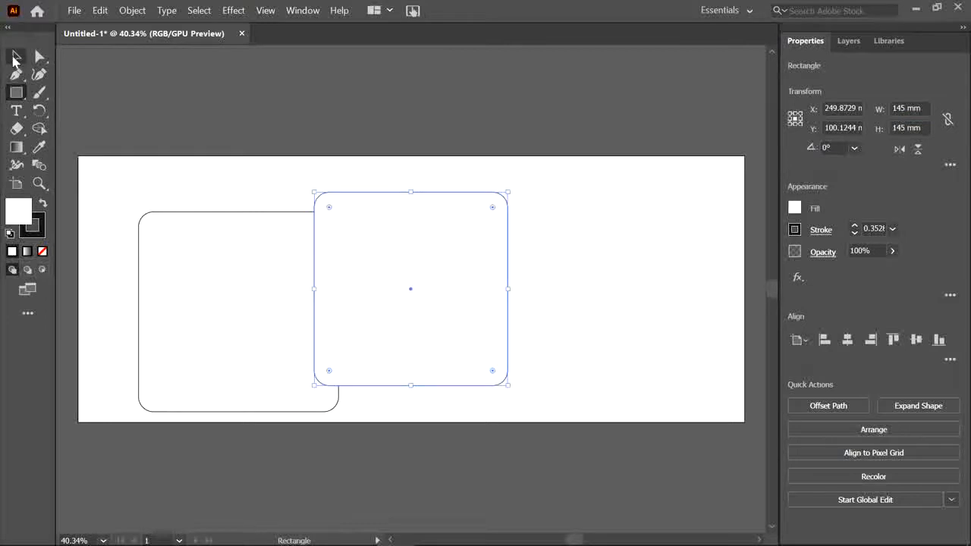
Move the 145 mm square over the 150 mm one and centre them on each other.
drag(410, 288, 239, 314)
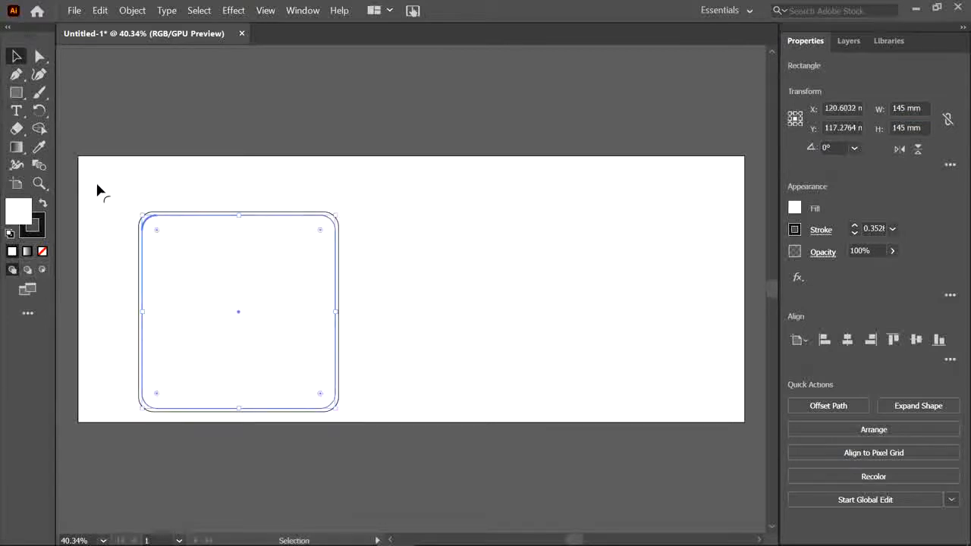
drag(239, 311, 190, 261)
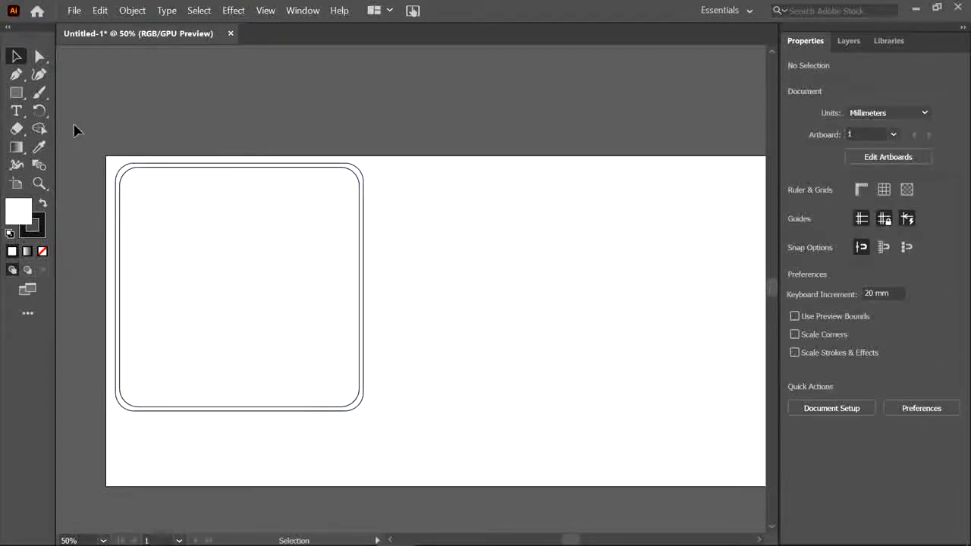
click(239, 287)
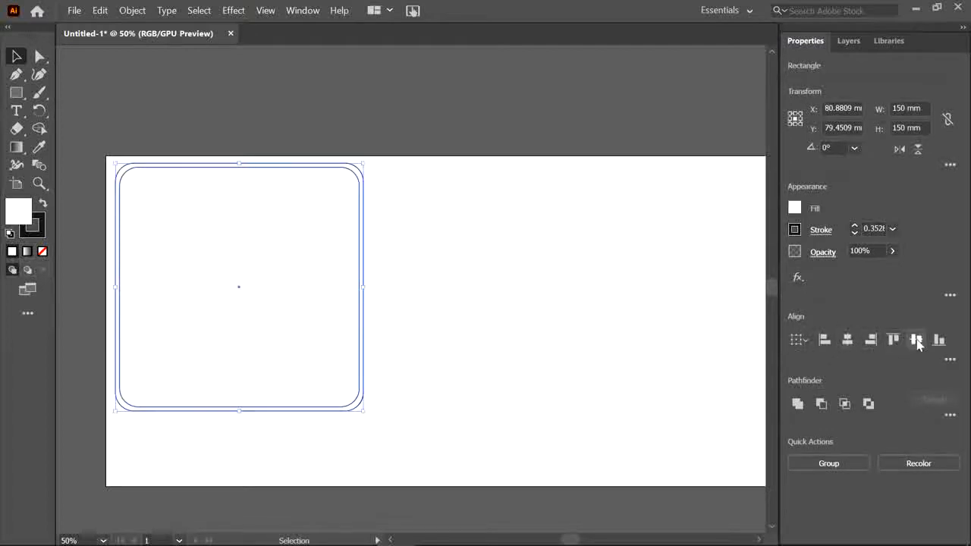
click(282, 102)
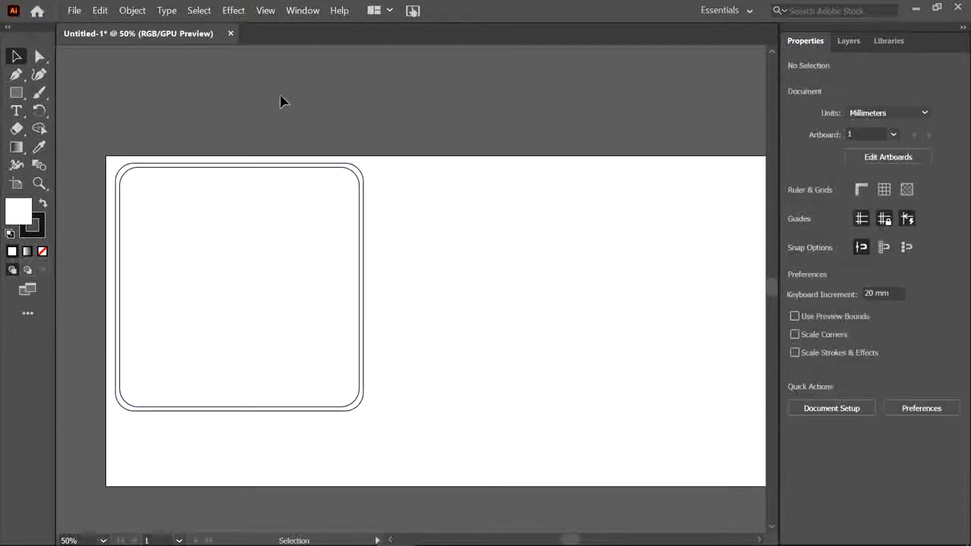
mouse_move(17, 74)
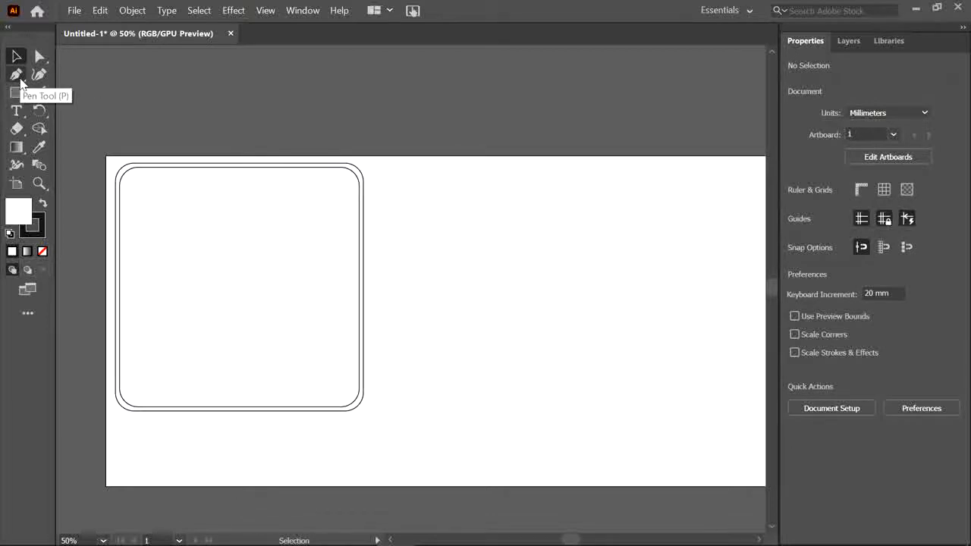
With the Pen tool, begin a horizontal straight line left of the squares.
click(15, 73)
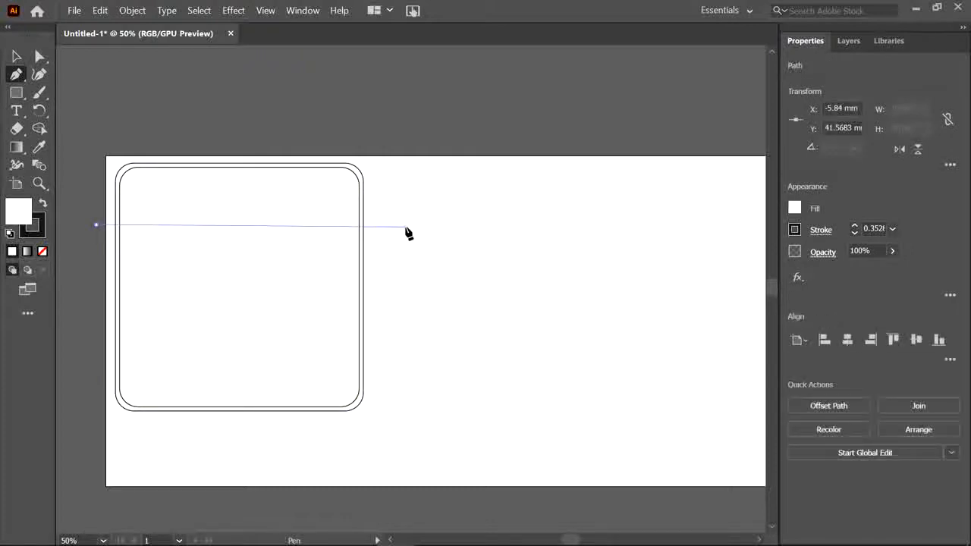
click(403, 226)
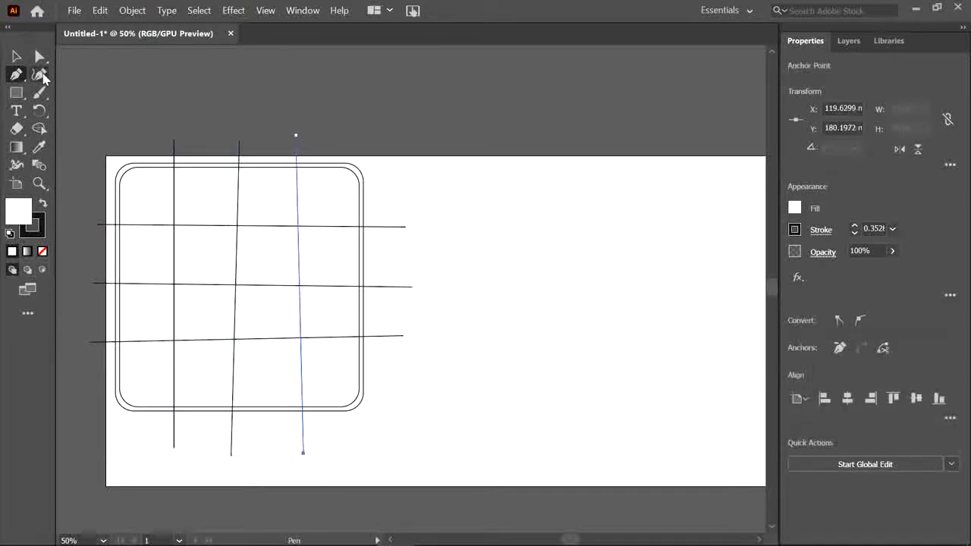
mouse_move(39, 74)
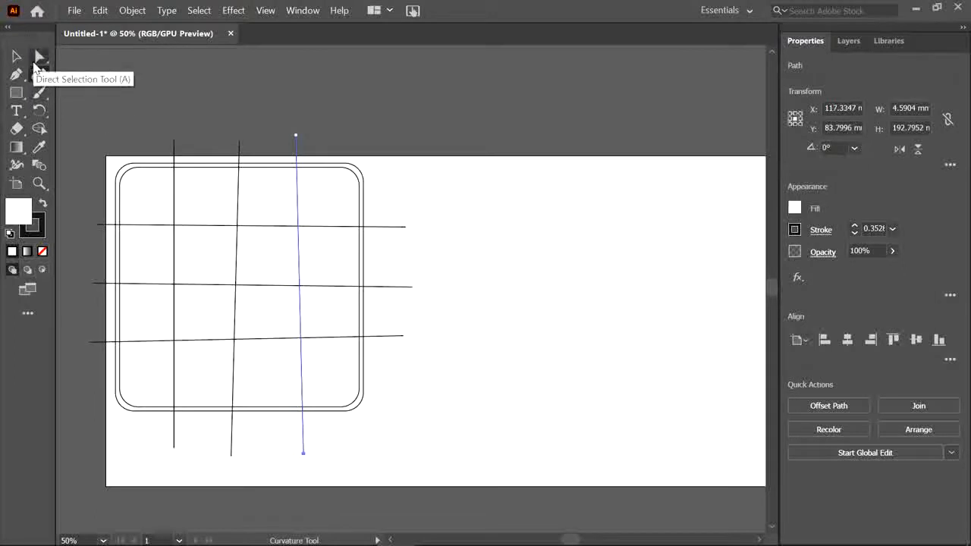
mouse_move(135, 122)
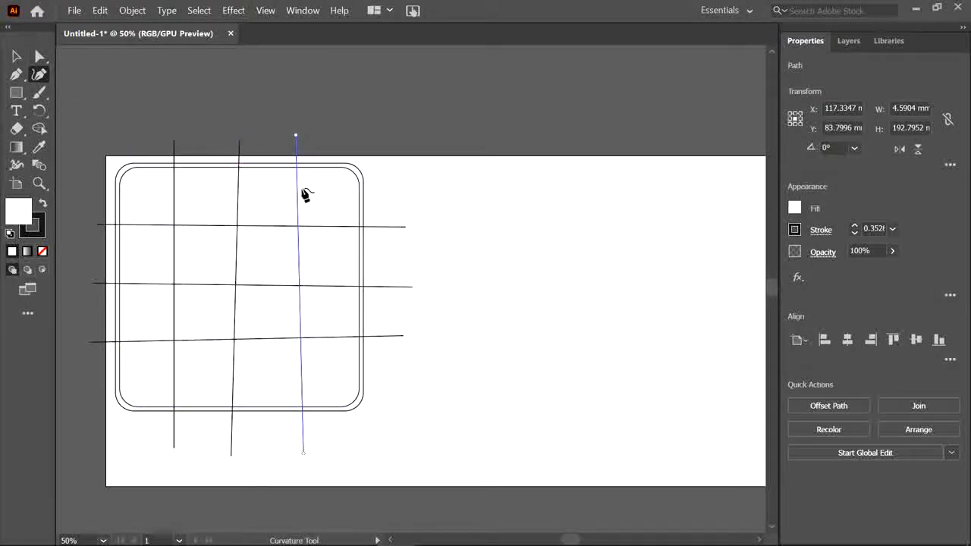
mouse_move(303, 185)
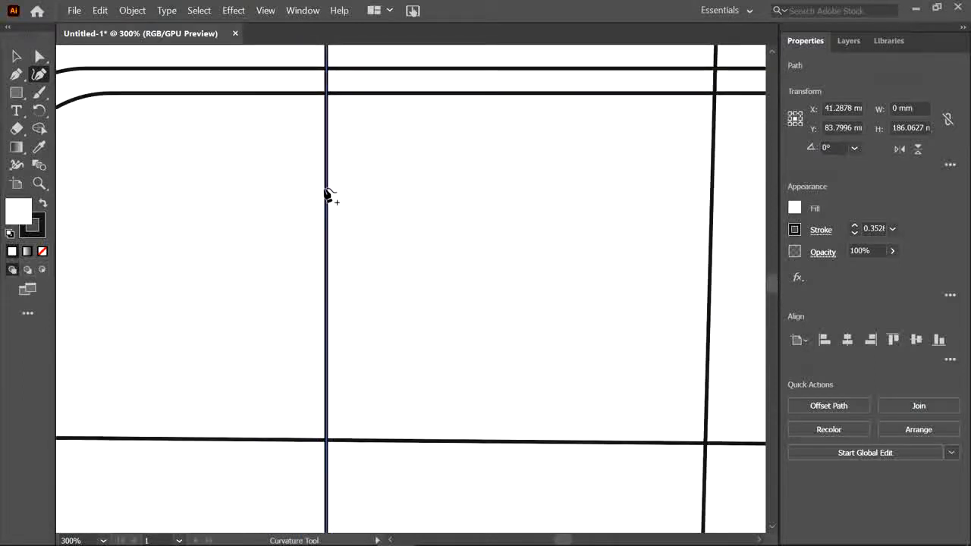
mouse_move(328, 266)
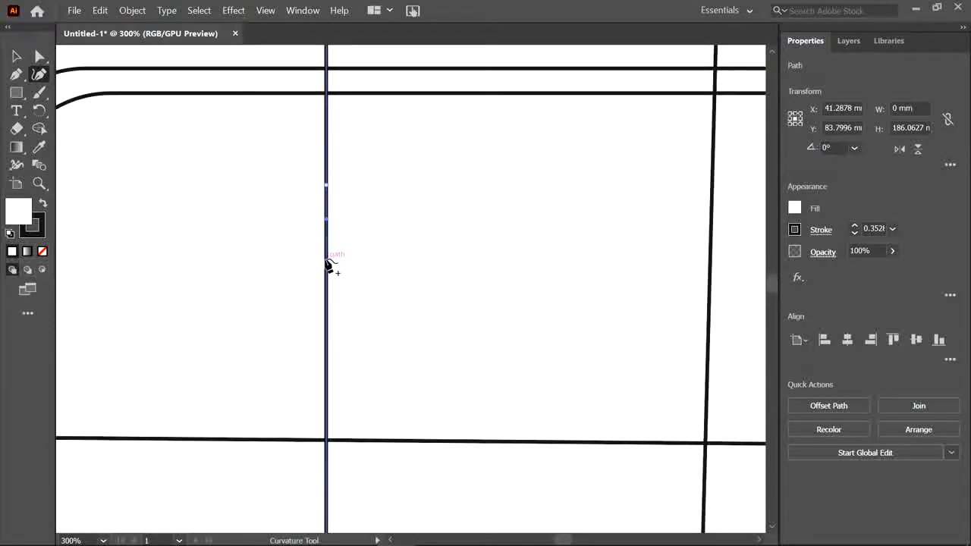
mouse_move(330, 314)
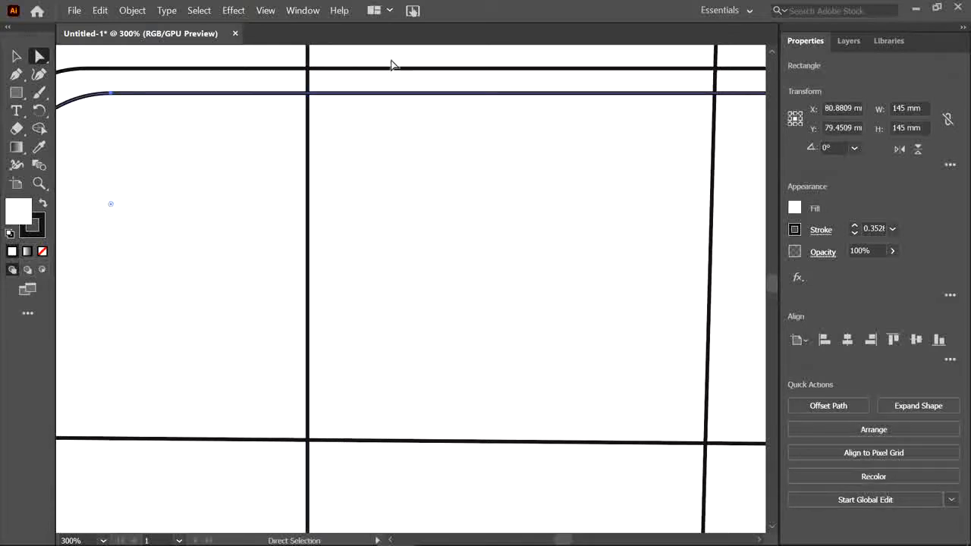
Pull a middle point of the vertical cut line out into a rounded knob bulging right.
click(311, 266)
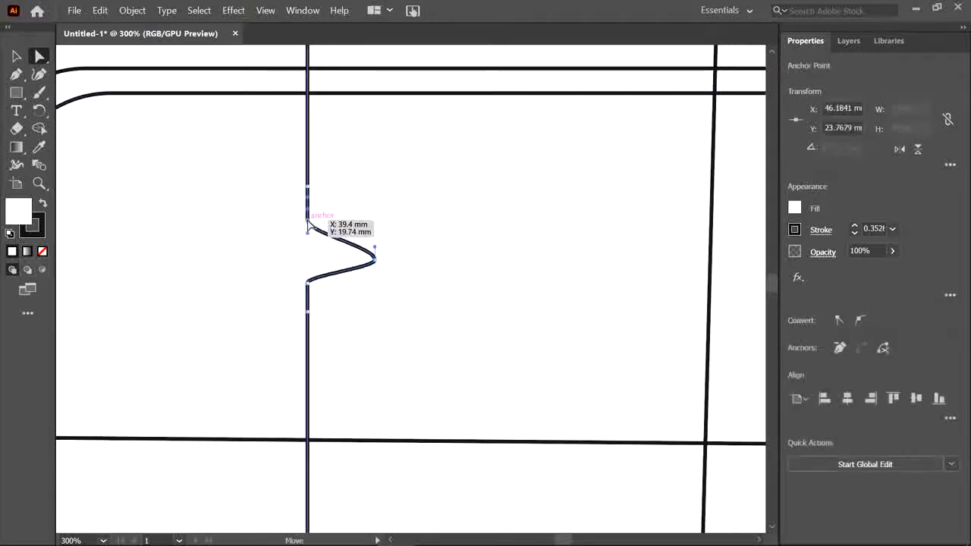
drag(307, 231, 346, 288)
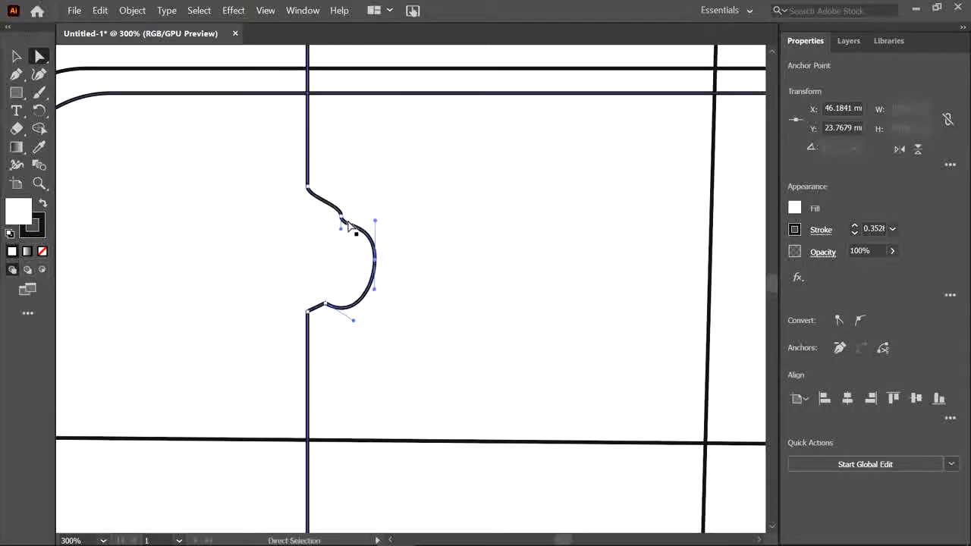
drag(342, 227, 356, 190)
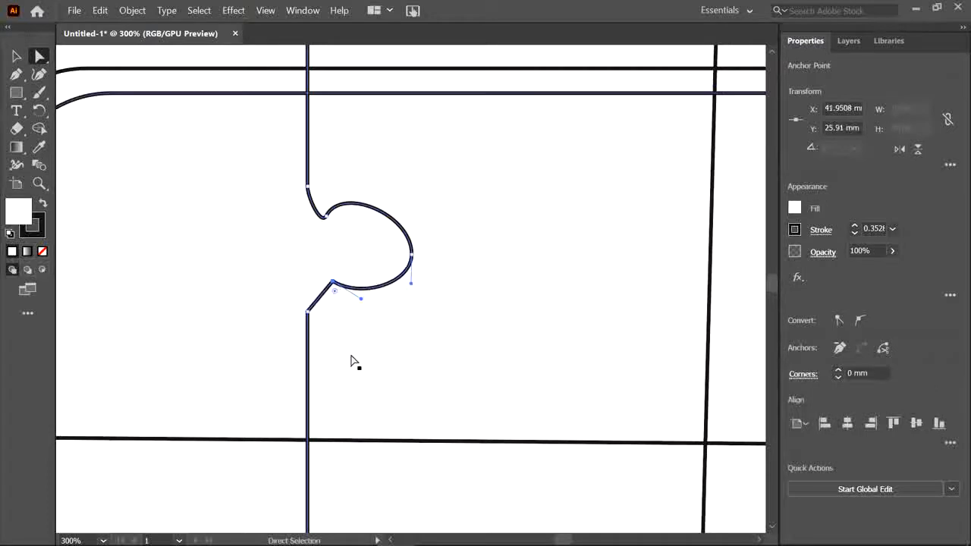
mouse_move(621, 313)
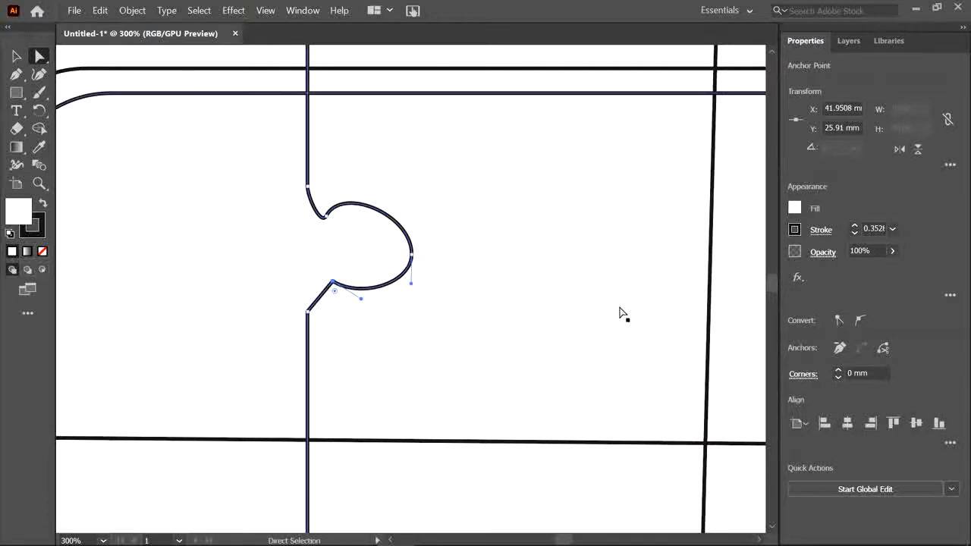
mouse_move(859, 320)
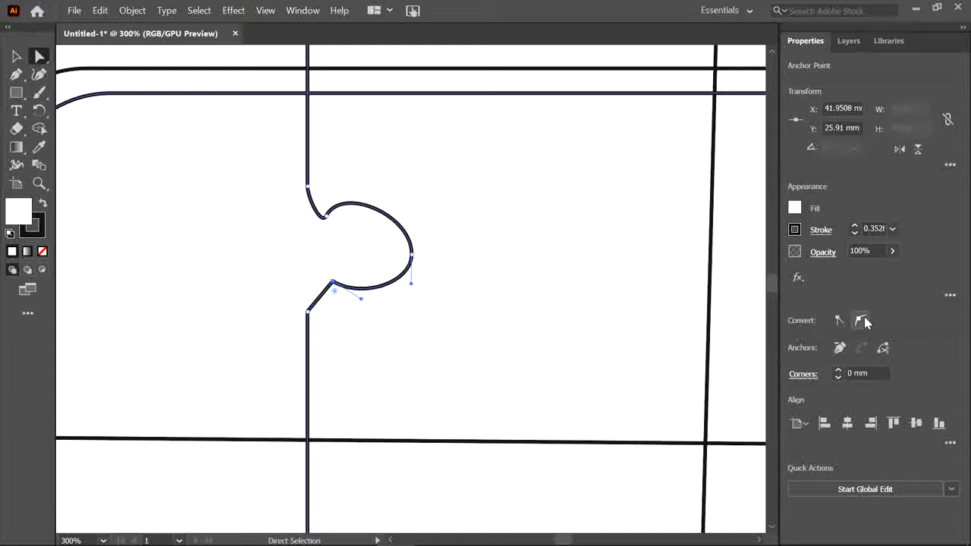
mouse_move(311, 340)
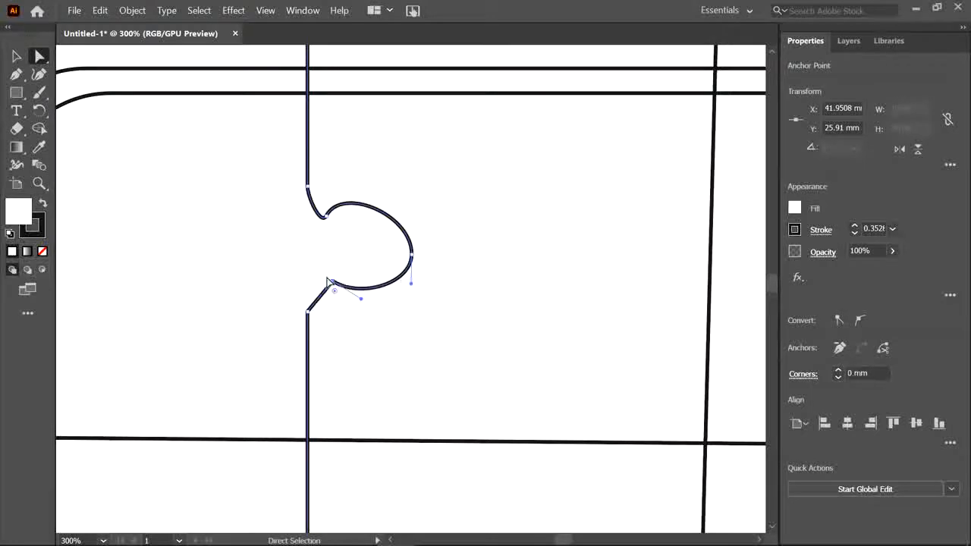
Round the sharp corners at the knob's neck and make its point smooth.
drag(334, 291, 348, 304)
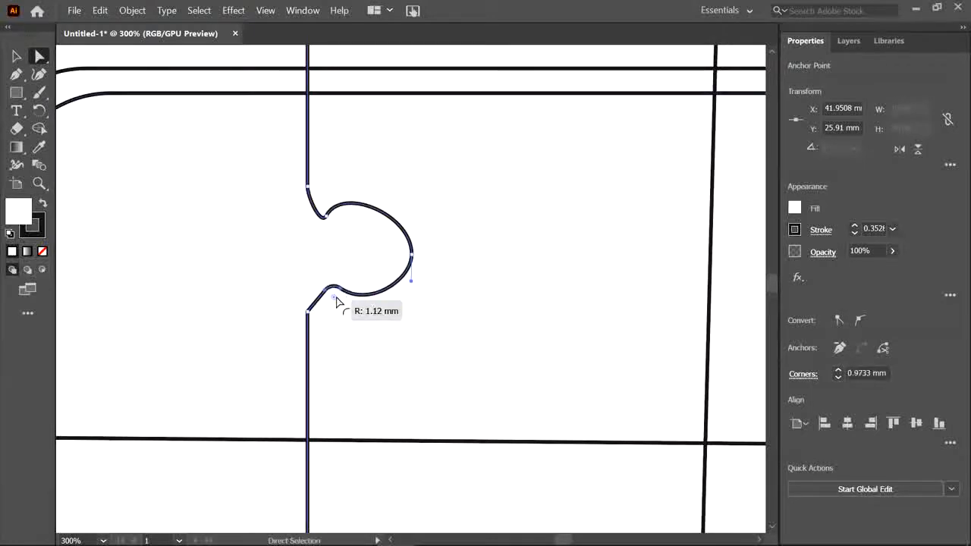
drag(337, 295, 332, 220)
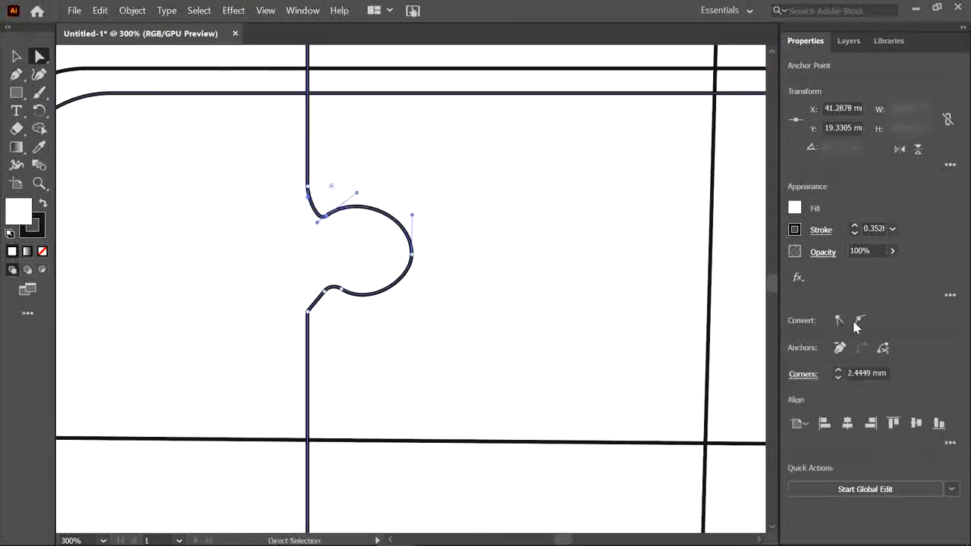
click(839, 320)
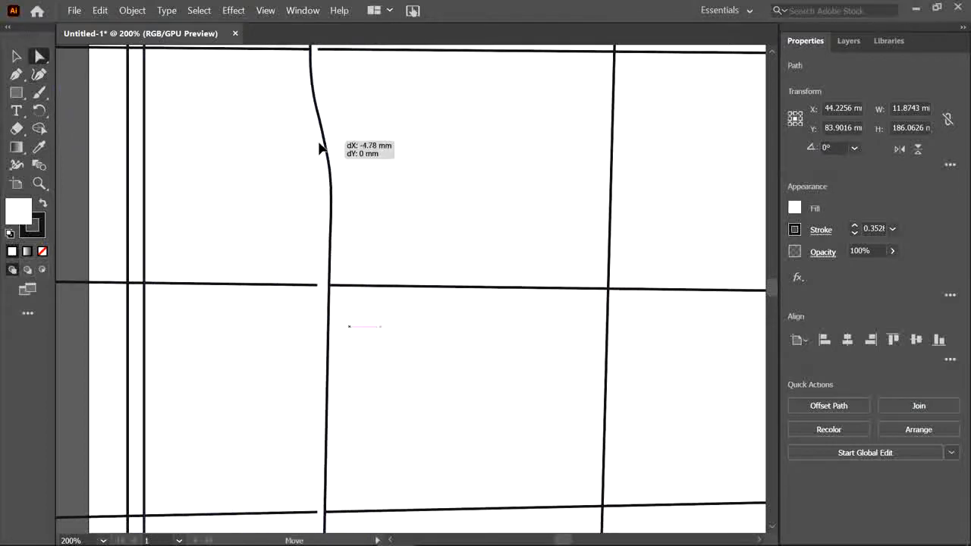
Nudge the cut line and add anchor points lower down it with the Curvature tool.
drag(322, 149, 317, 155)
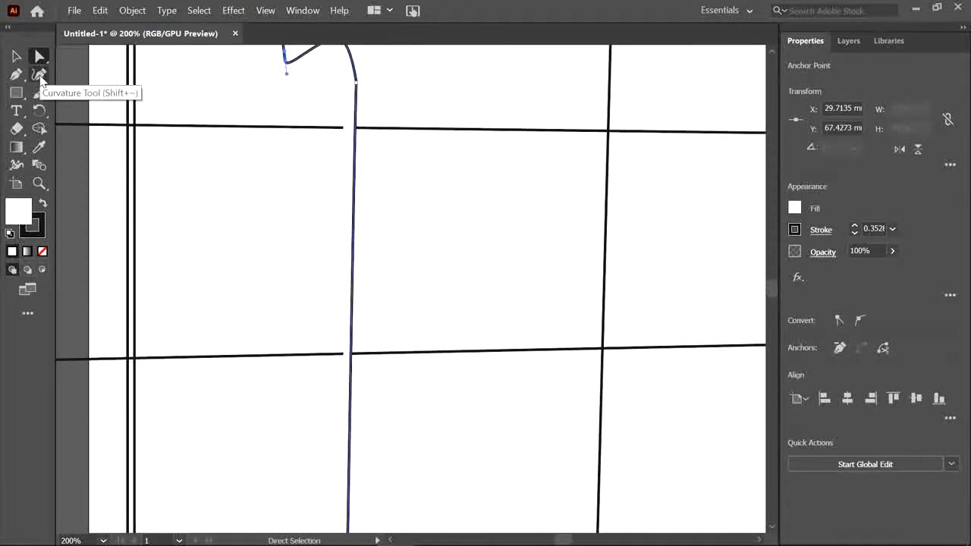
click(39, 74)
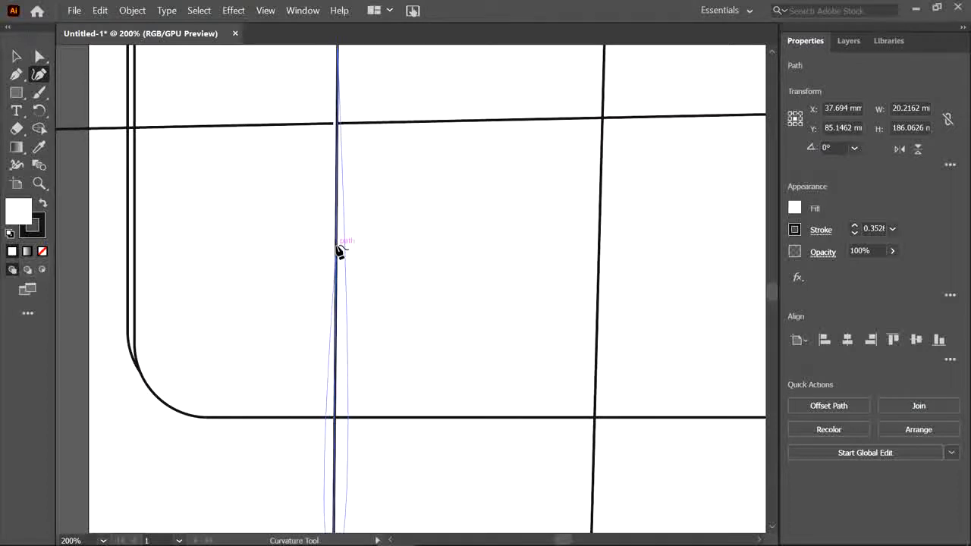
click(40, 56)
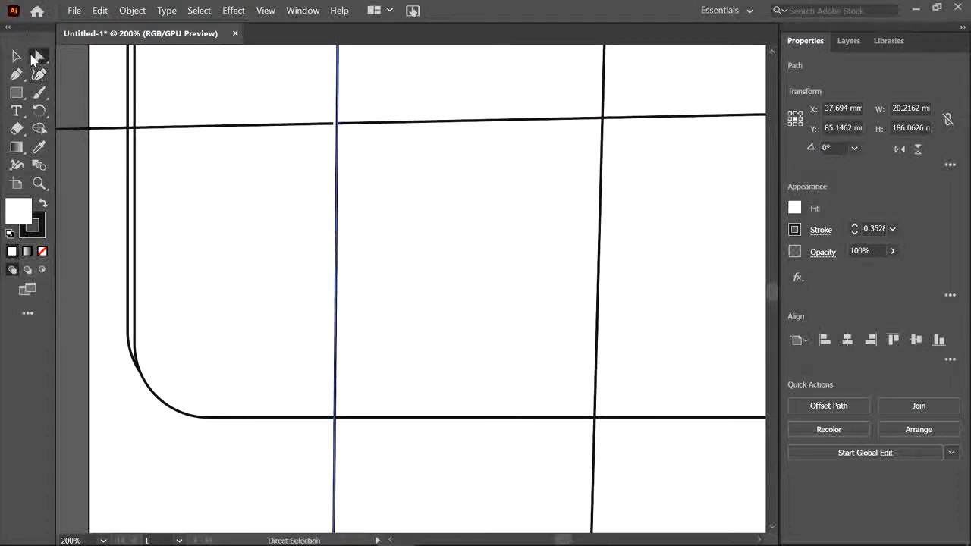
click(17, 56)
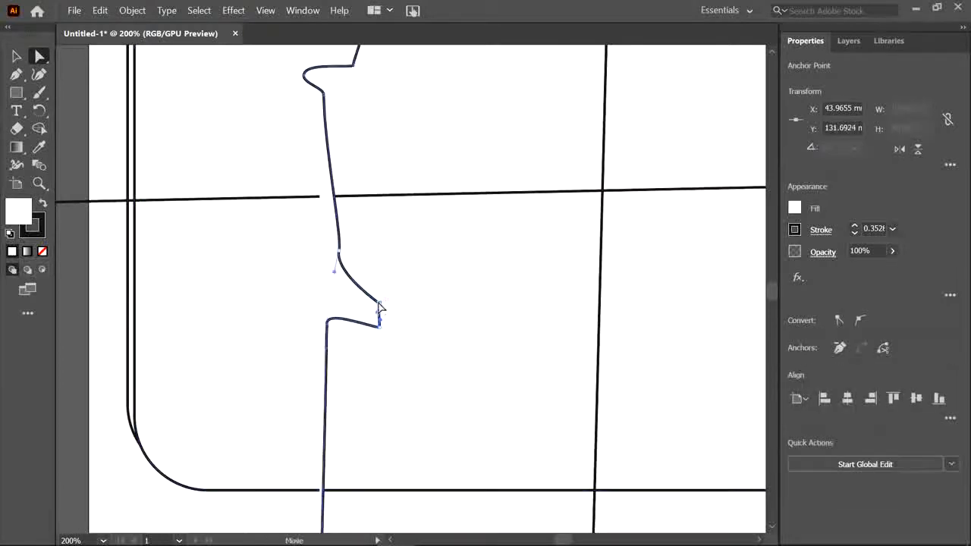
Drag the new points out into another tab shape lower on the line.
drag(379, 311, 334, 331)
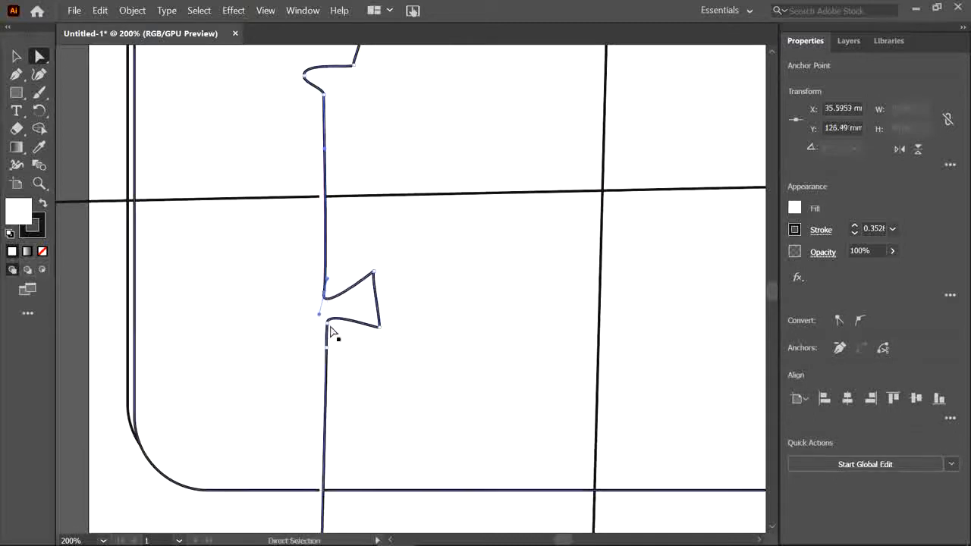
drag(333, 334, 380, 276)
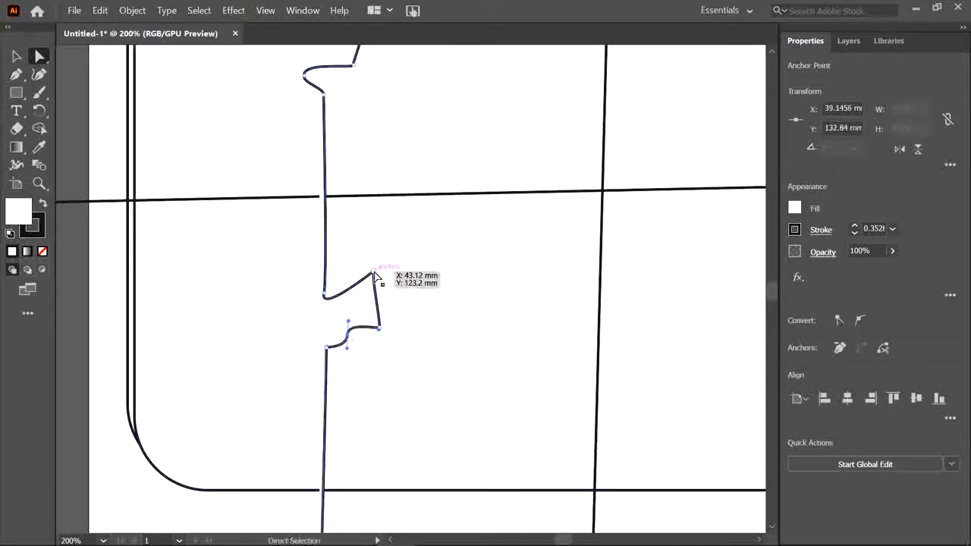
drag(378, 276, 372, 255)
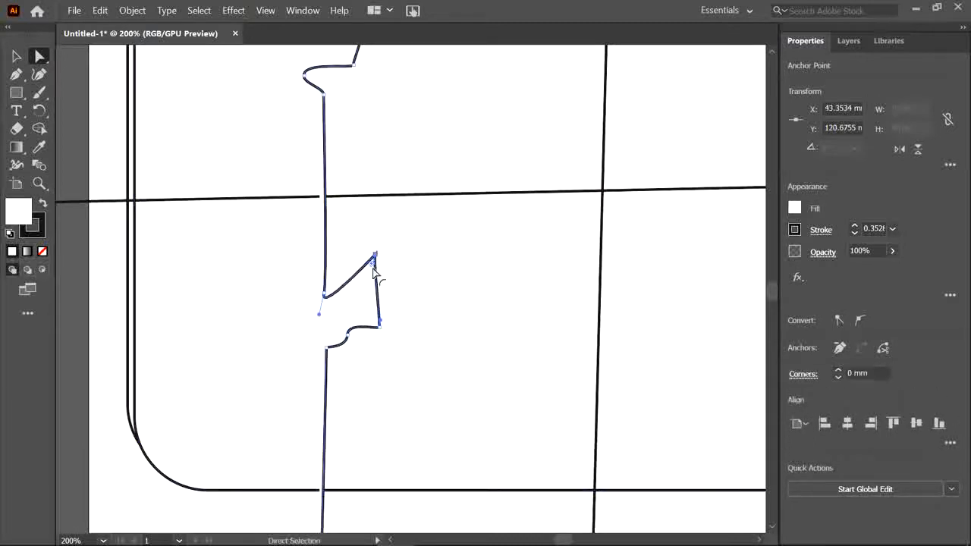
drag(373, 255, 363, 276)
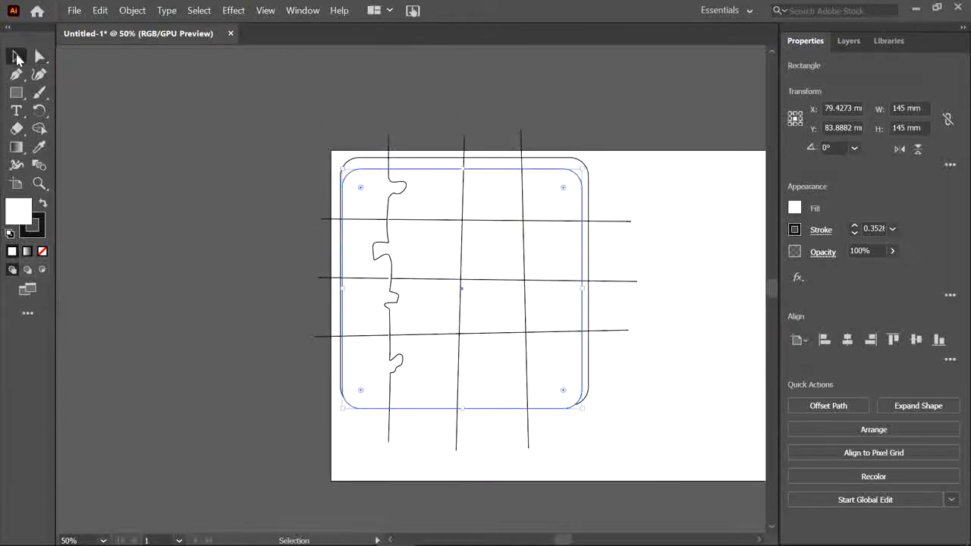
Select and delete the remaining straight vertical and horizontal grid lines.
click(461, 139)
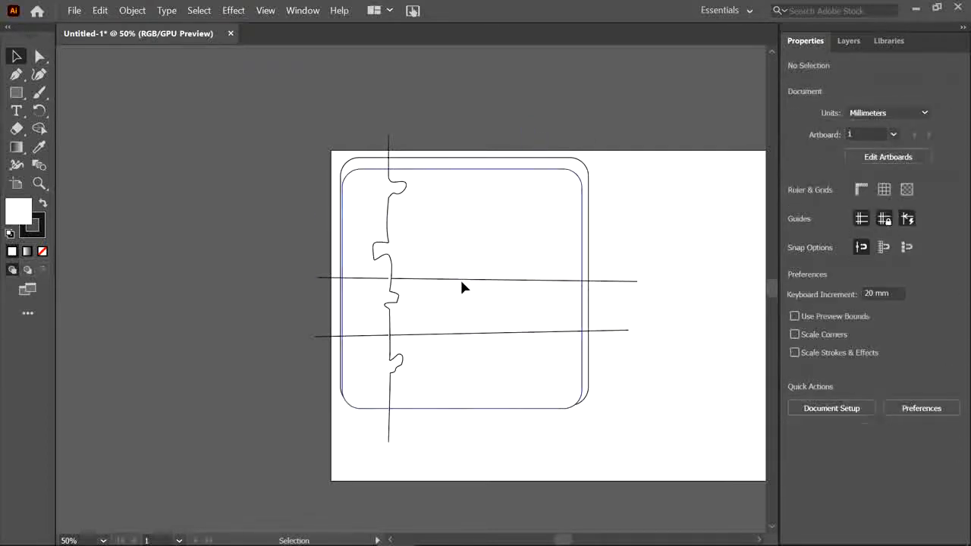
click(583, 287)
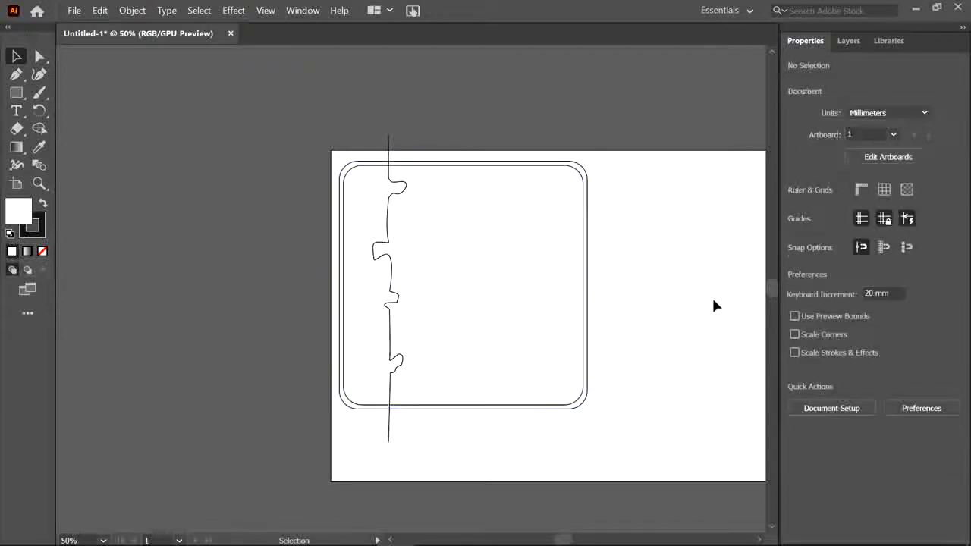
click(387, 246)
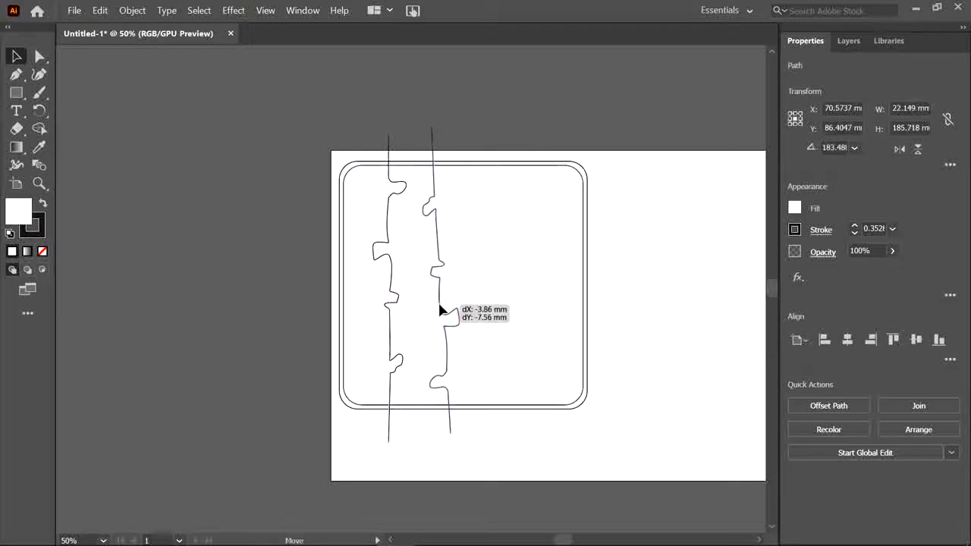
Copy the tabbed line rightward, then drag the grouped cut lines onto the rounded base square.
drag(440, 310, 516, 306)
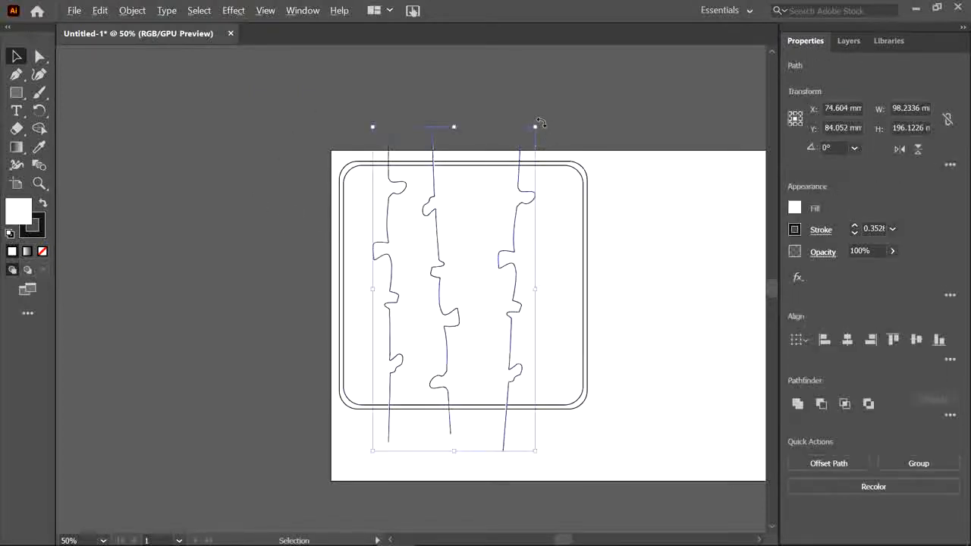
drag(534, 126, 528, 137)
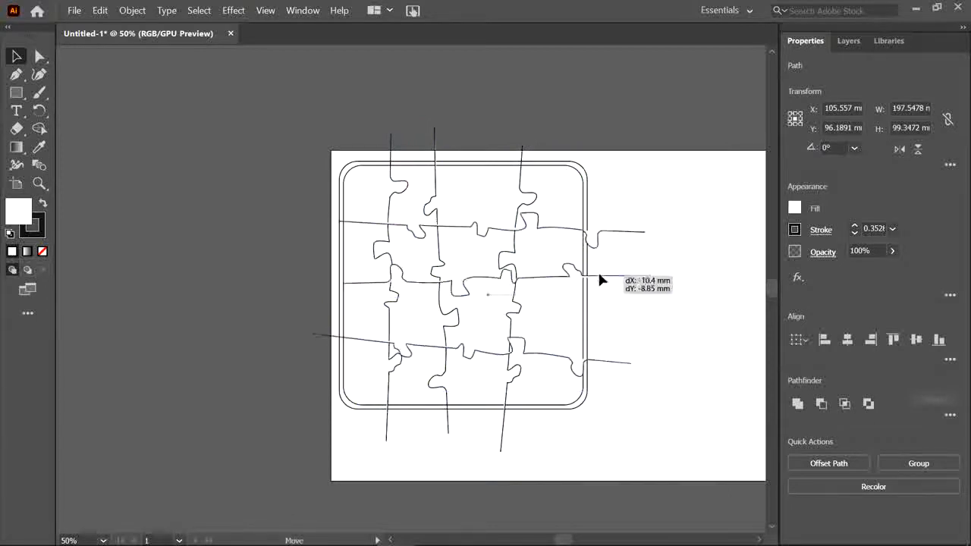
drag(599, 280, 558, 255)
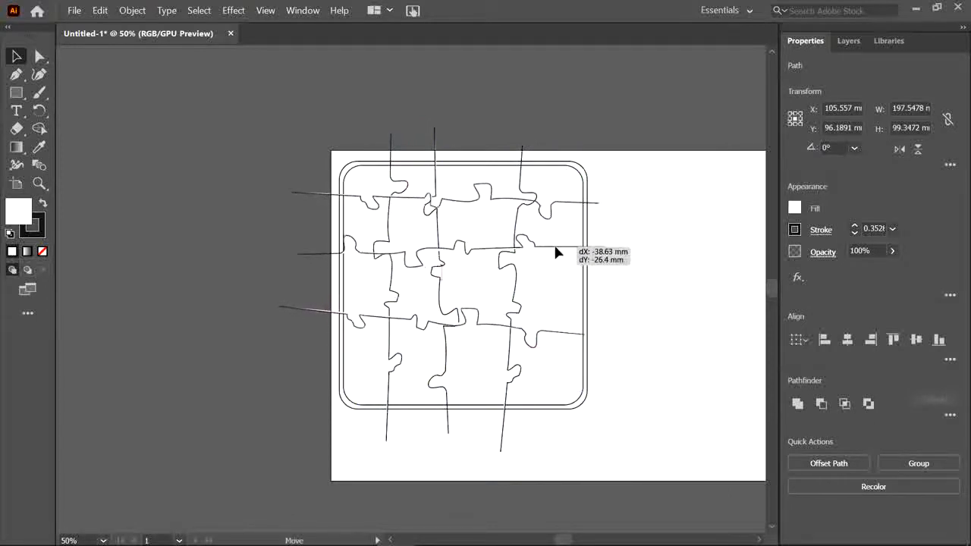
drag(558, 252, 613, 285)
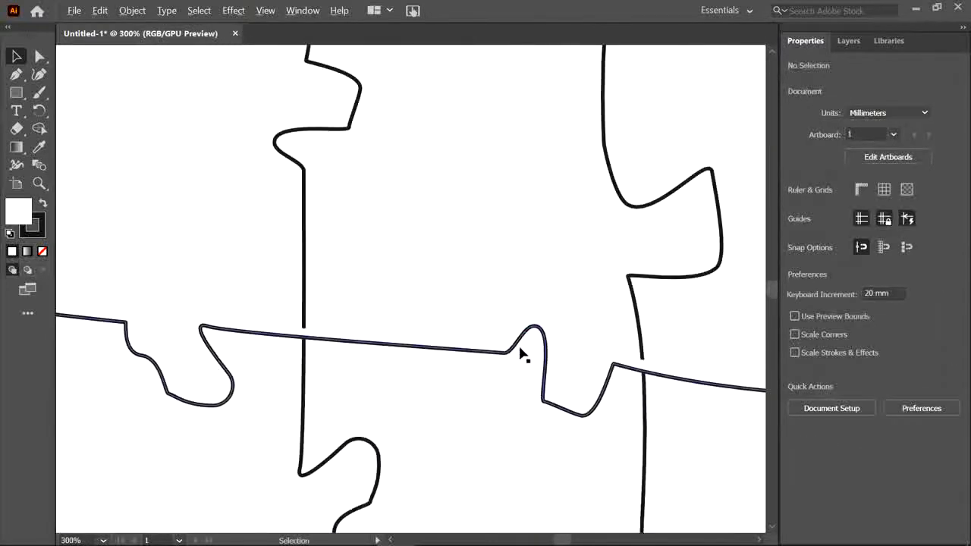
click(524, 349)
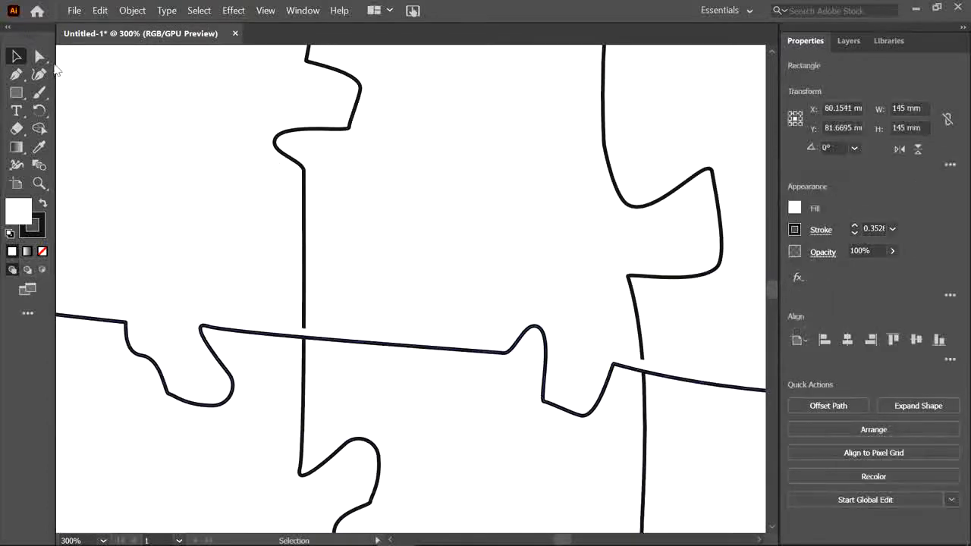
click(40, 56)
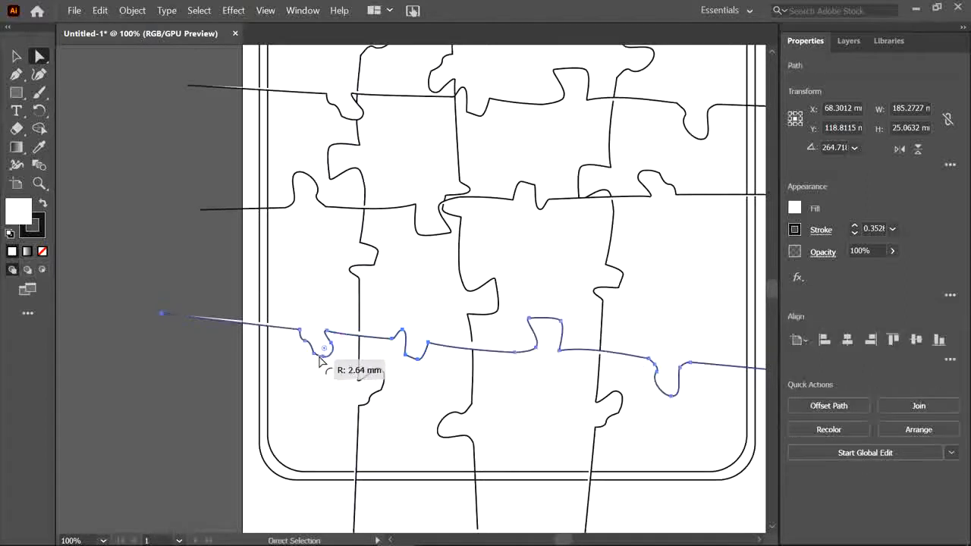
Drag the horizontal cut line's left end anchor in onto the square's inner border.
click(554, 386)
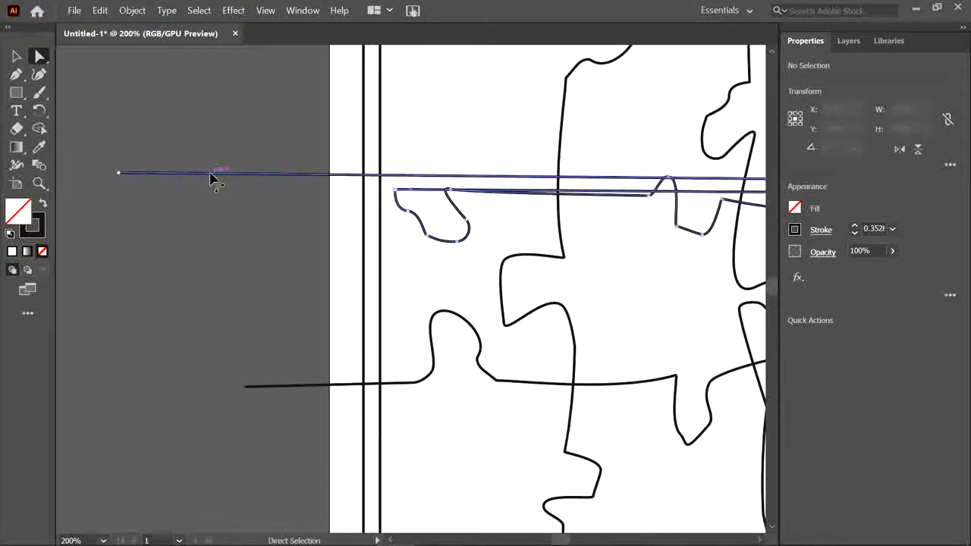
click(118, 173)
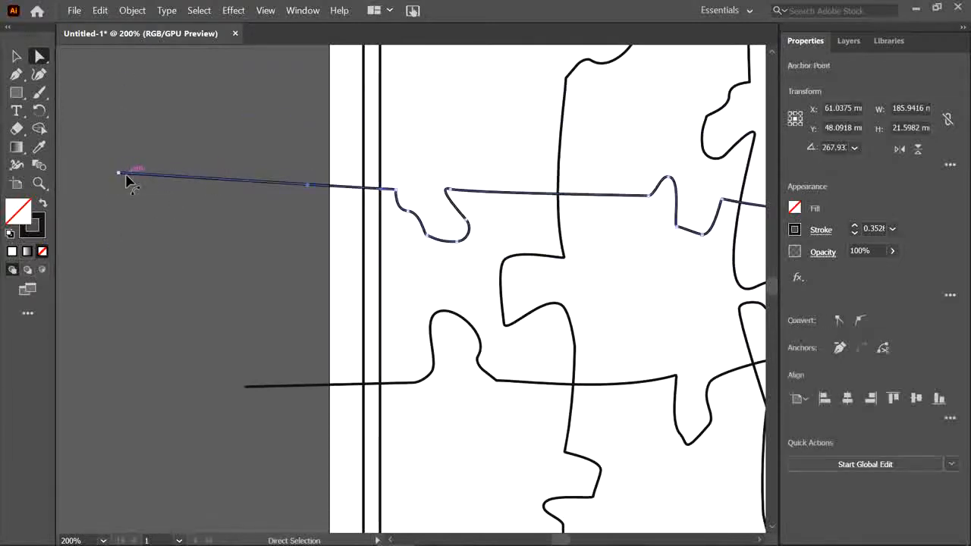
drag(118, 173, 285, 188)
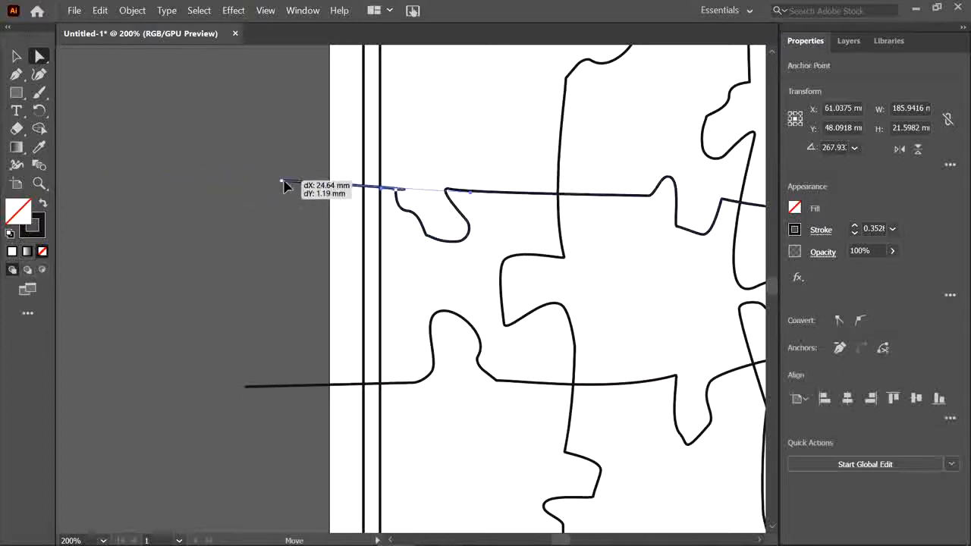
drag(287, 188, 382, 188)
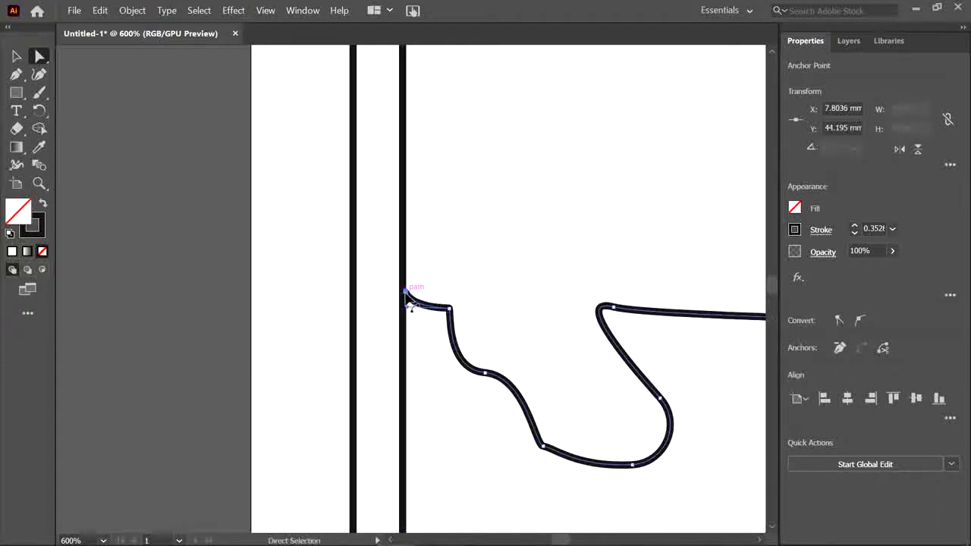
Reshape and smooth the curved end so it sits neatly on the inner outline.
drag(413, 295, 409, 313)
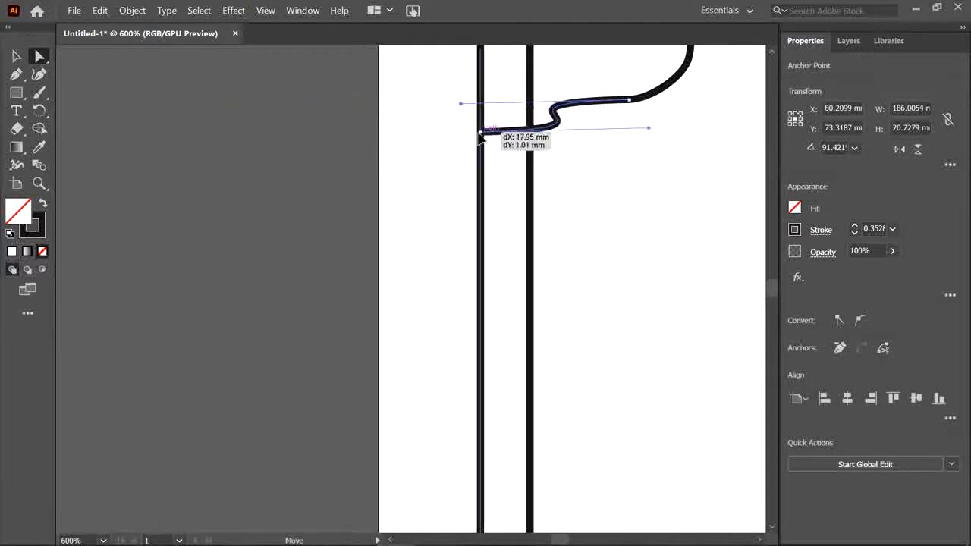
drag(491, 128, 379, 125)
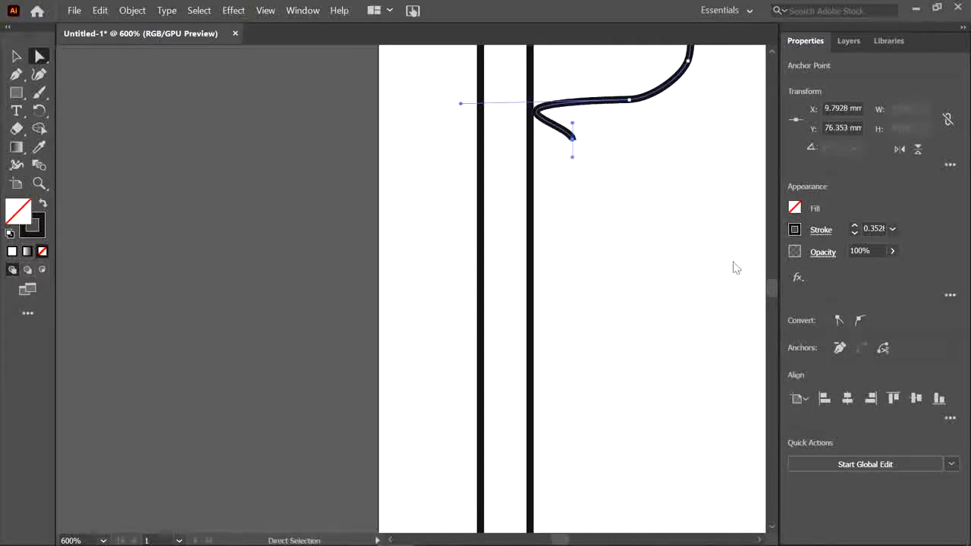
drag(574, 137, 528, 99)
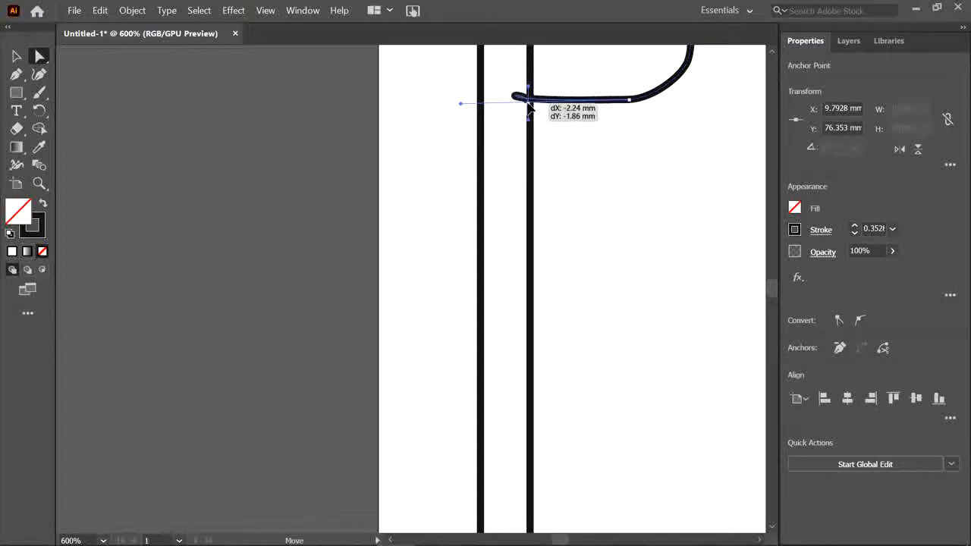
drag(527, 110, 528, 97)
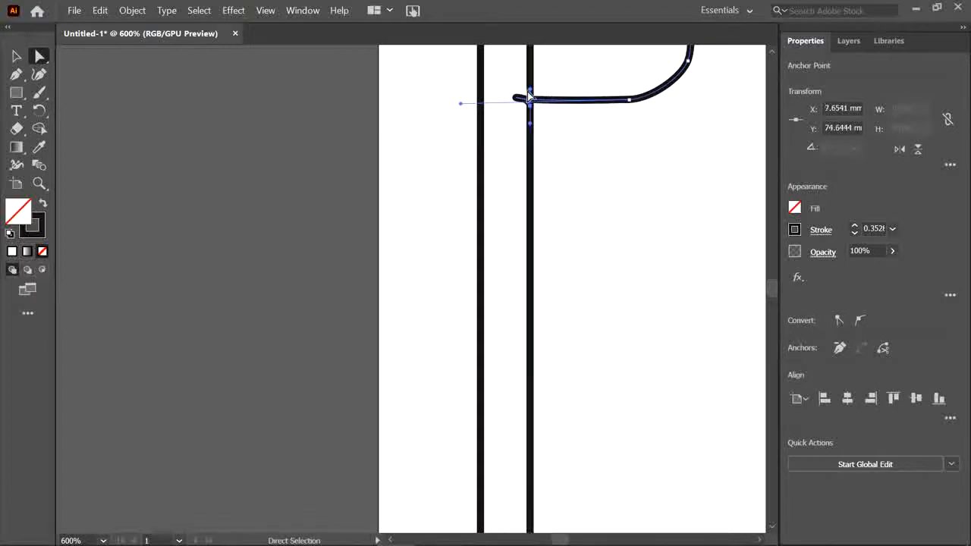
drag(529, 89, 452, 90)
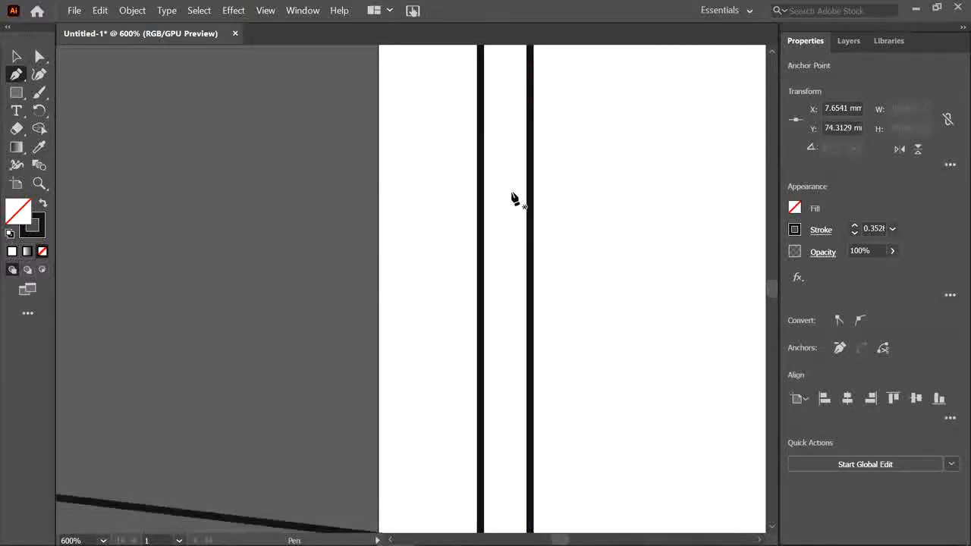
Extend a curved cut line so it ends on the square's inner border.
click(361, 341)
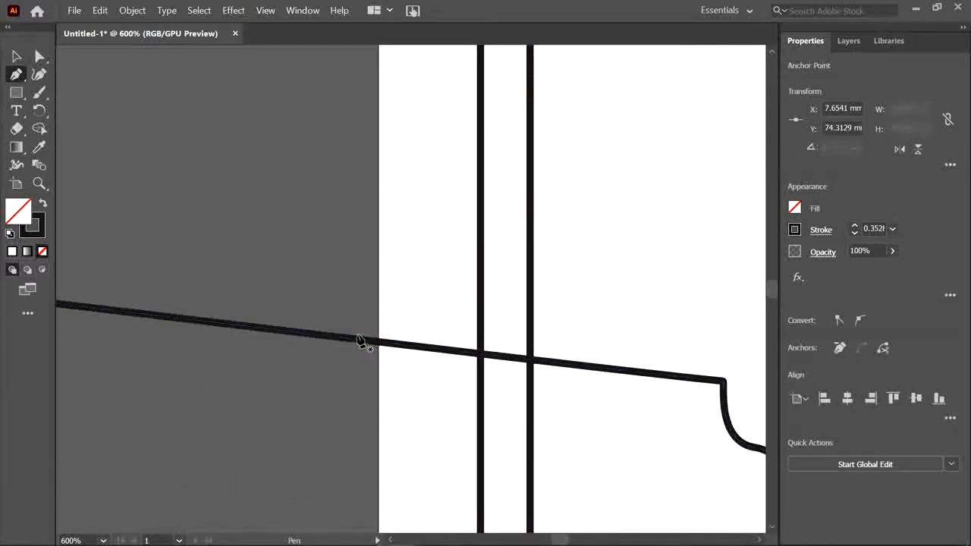
click(15, 56)
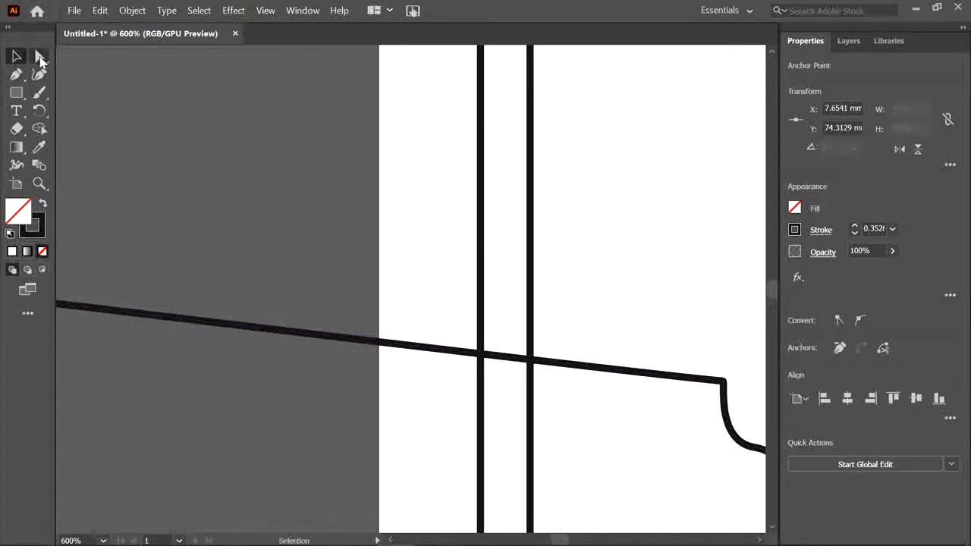
click(39, 56)
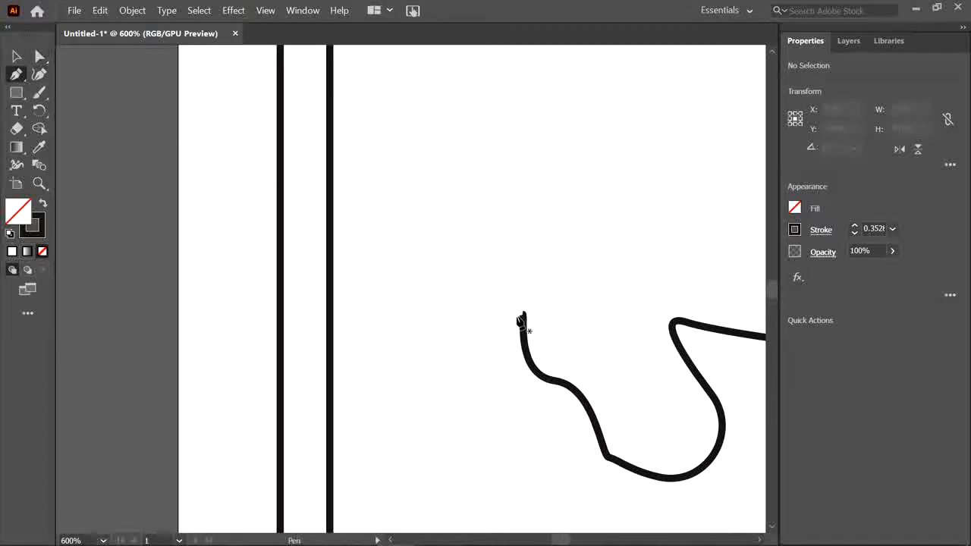
drag(524, 312, 331, 311)
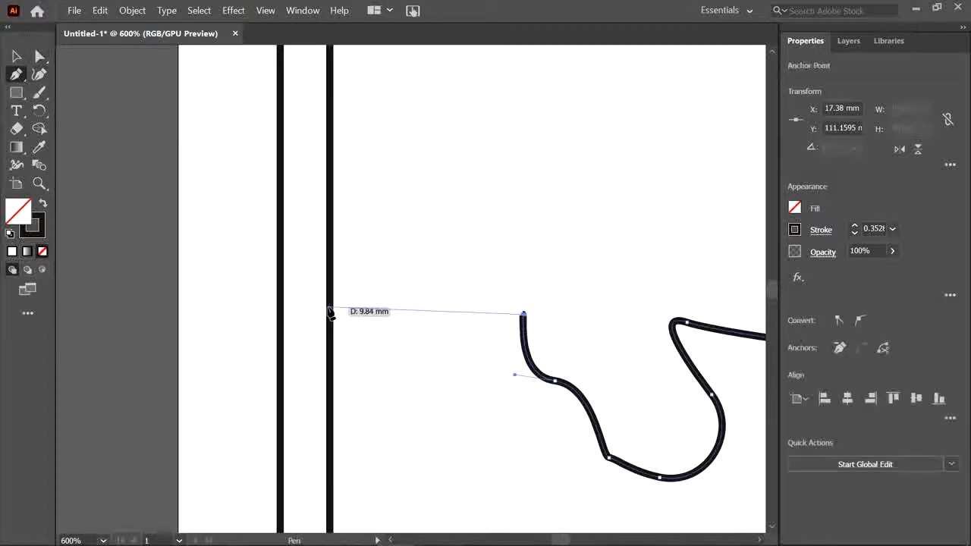
click(328, 311)
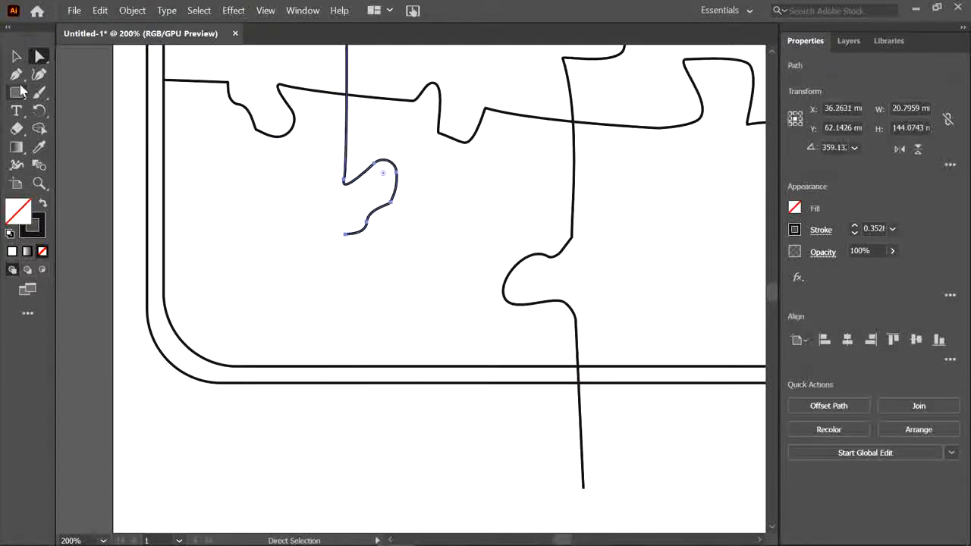
Continue the short cut line down to the border and pull another end onto the right border.
click(15, 73)
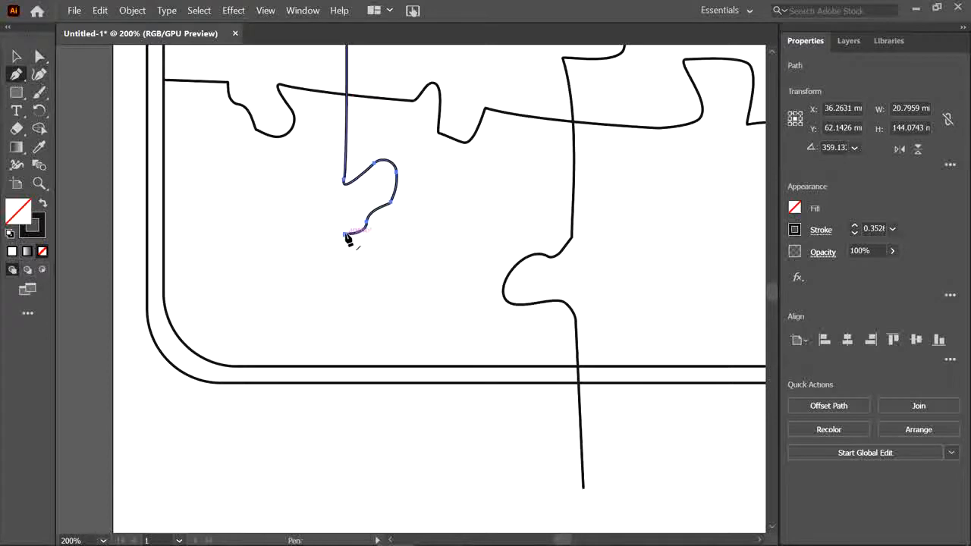
drag(346, 231, 345, 369)
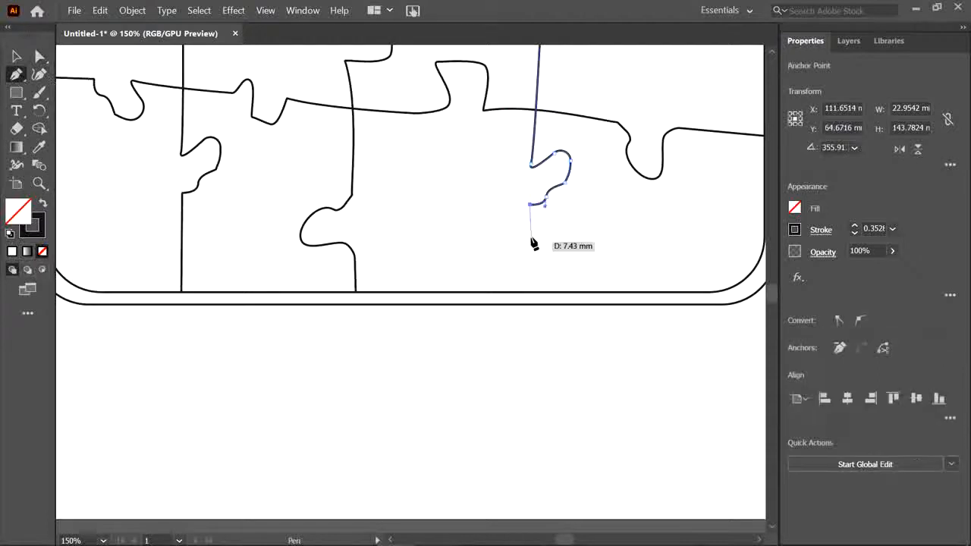
click(537, 291)
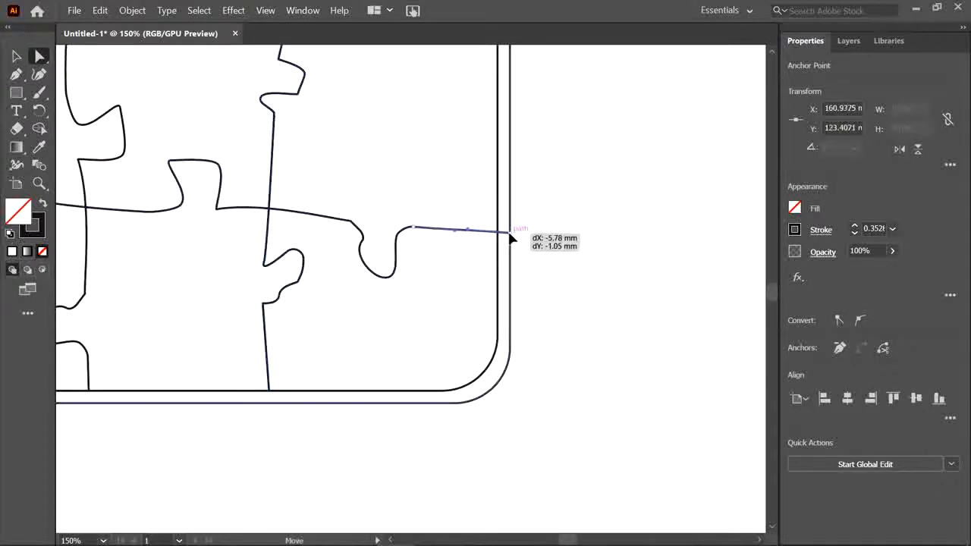
drag(512, 230, 499, 230)
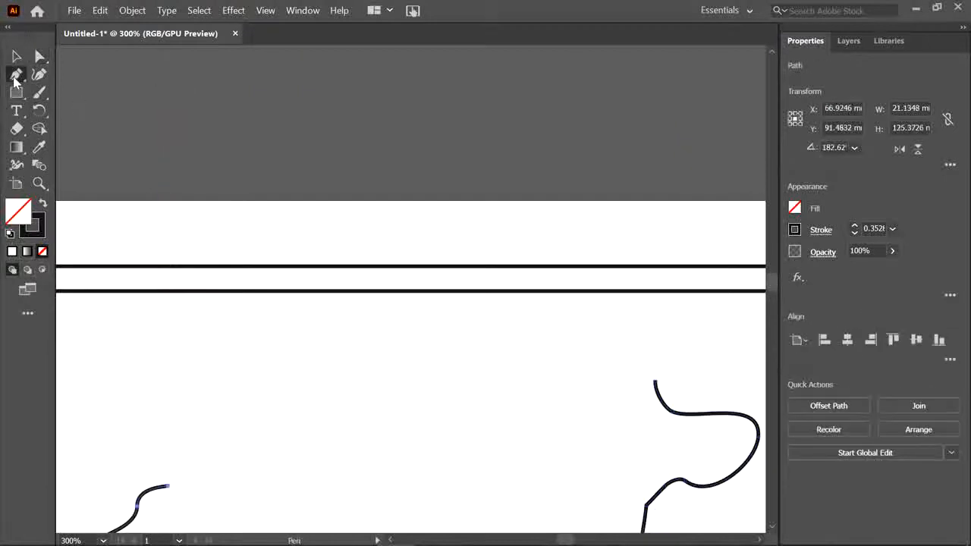
click(645, 300)
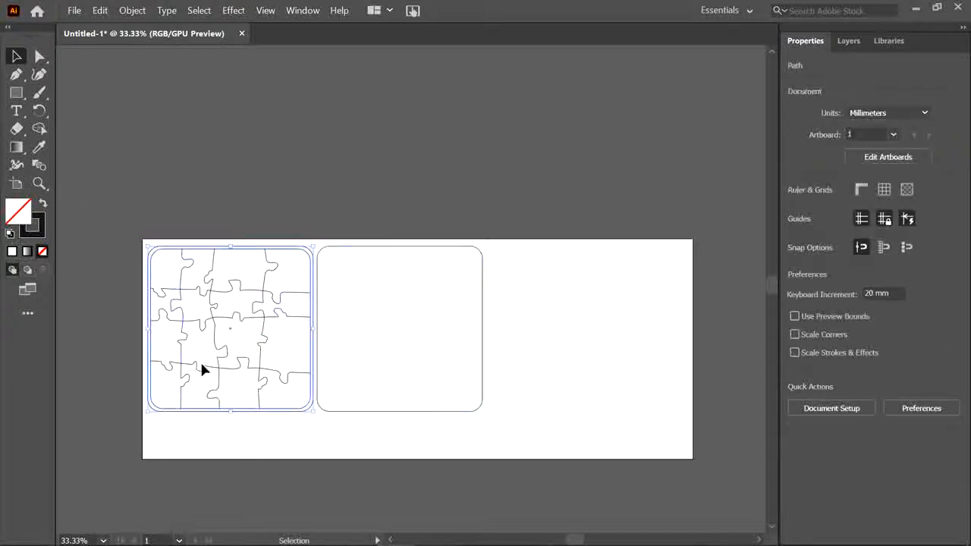
Place a text point in the empty rounded square and type 'To Grandma'.
click(401, 327)
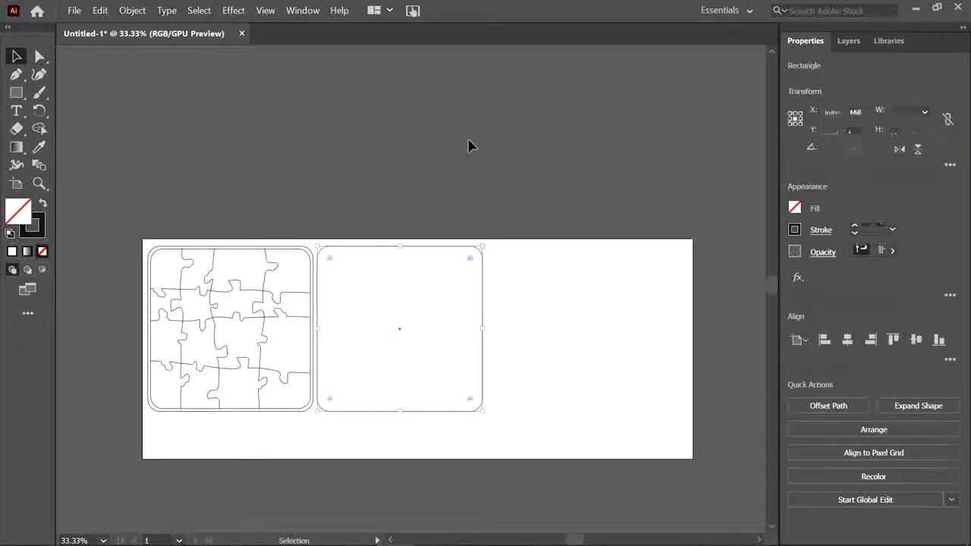
click(69, 106)
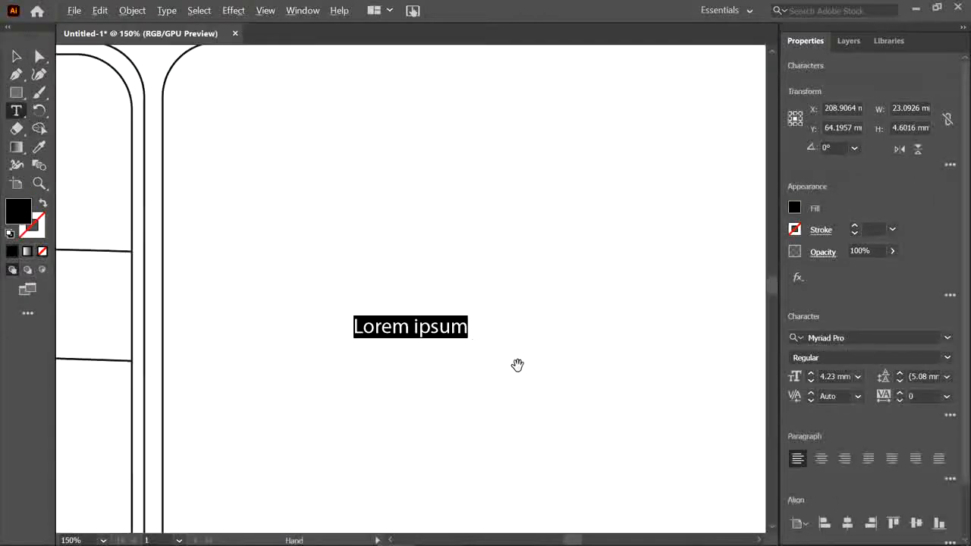
text(To)
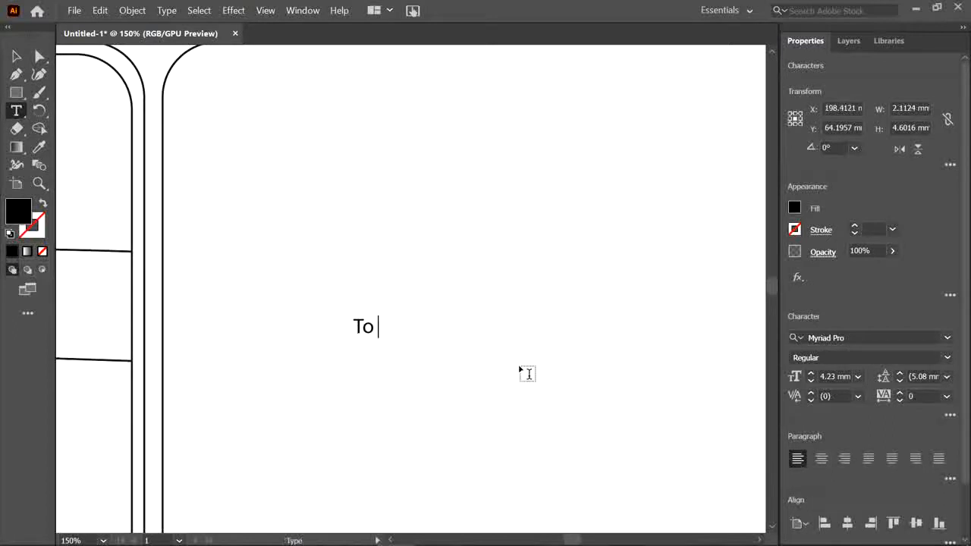
text(Gra)
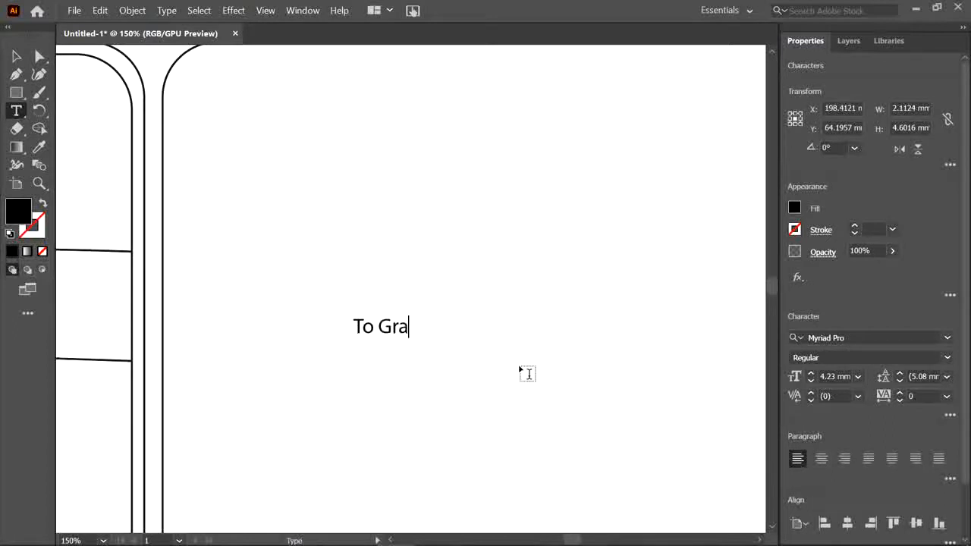
text(ndma)
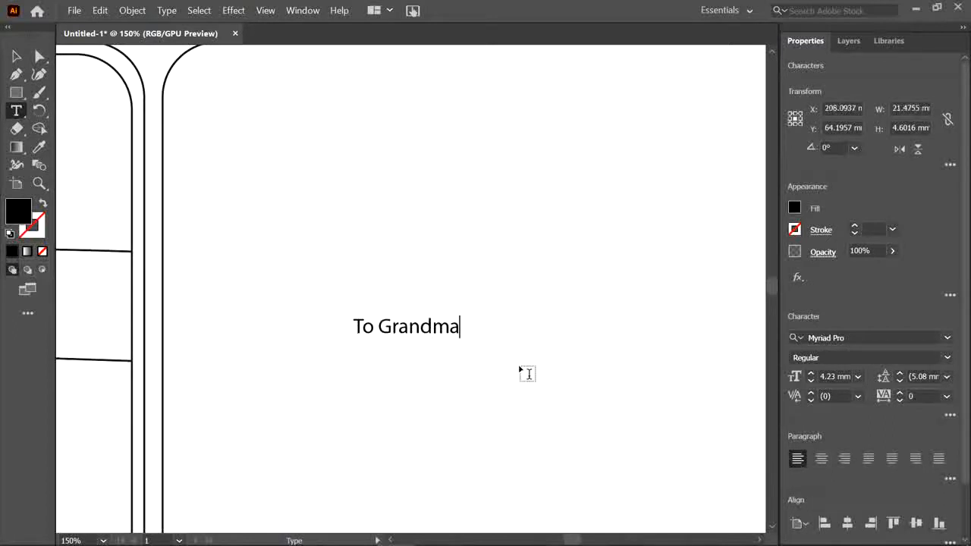
Add the lines 'Happy Birthday' and 'Mr Giudice' beneath it.
text(Happy)
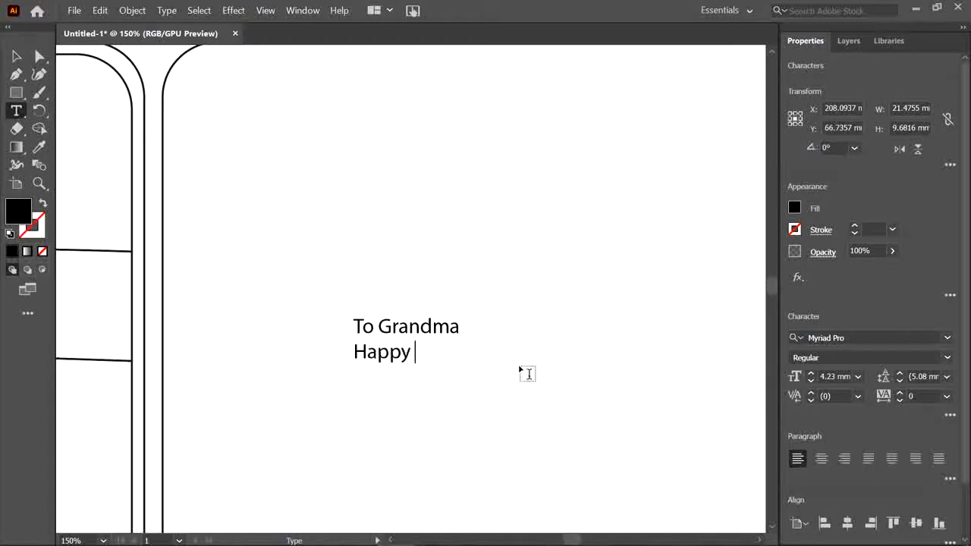
text(Birthday)
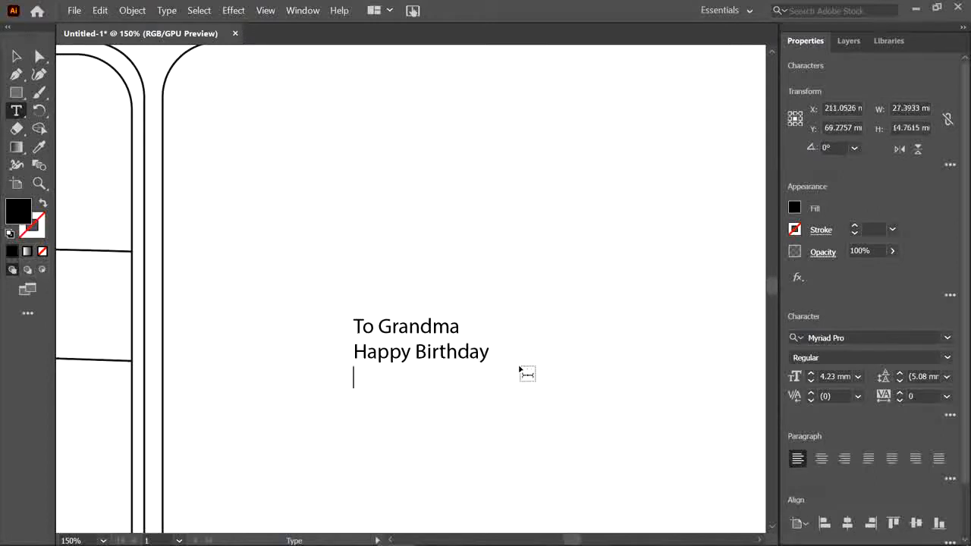
text(Mr Giudice)
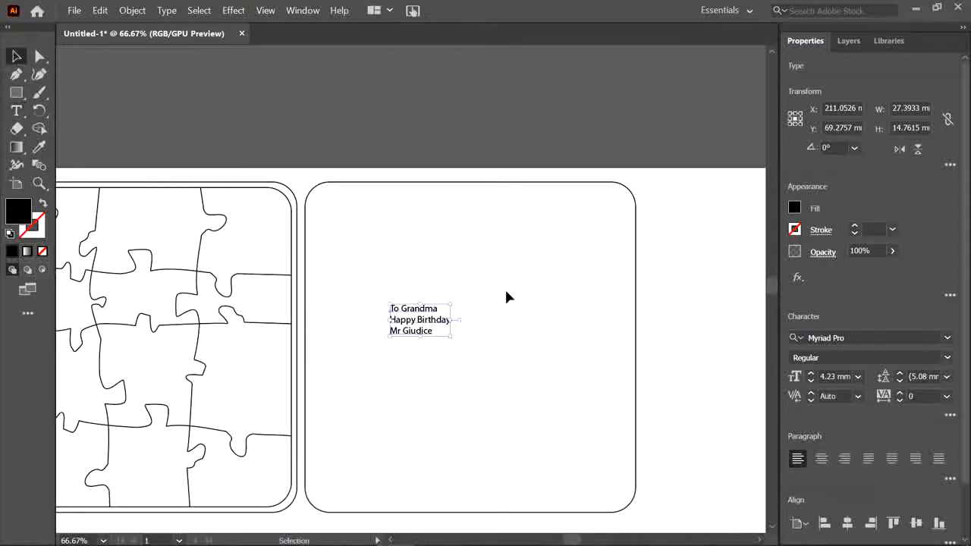
Enlarge the Grandma message to 12 mm and set it in Copperplate Gothic Light.
click(811, 373)
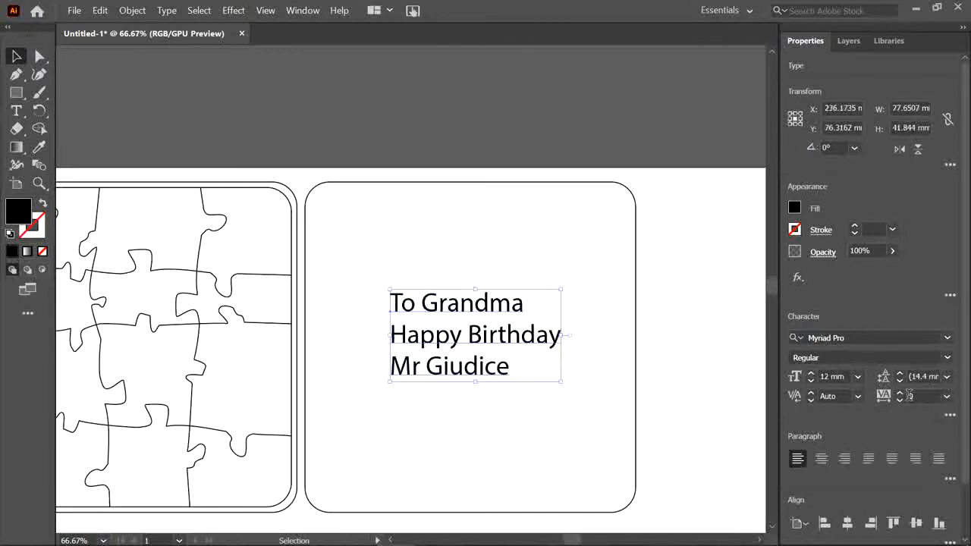
click(947, 337)
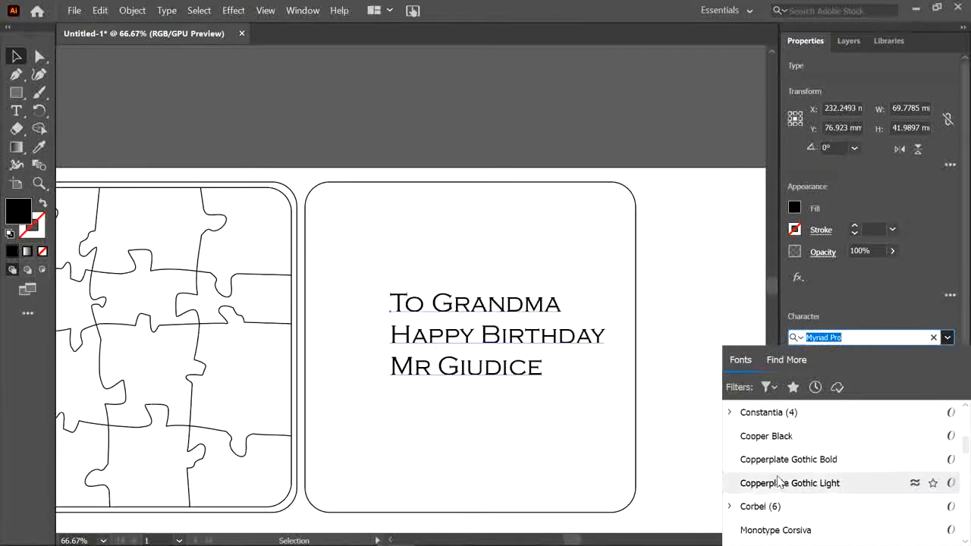
click(788, 483)
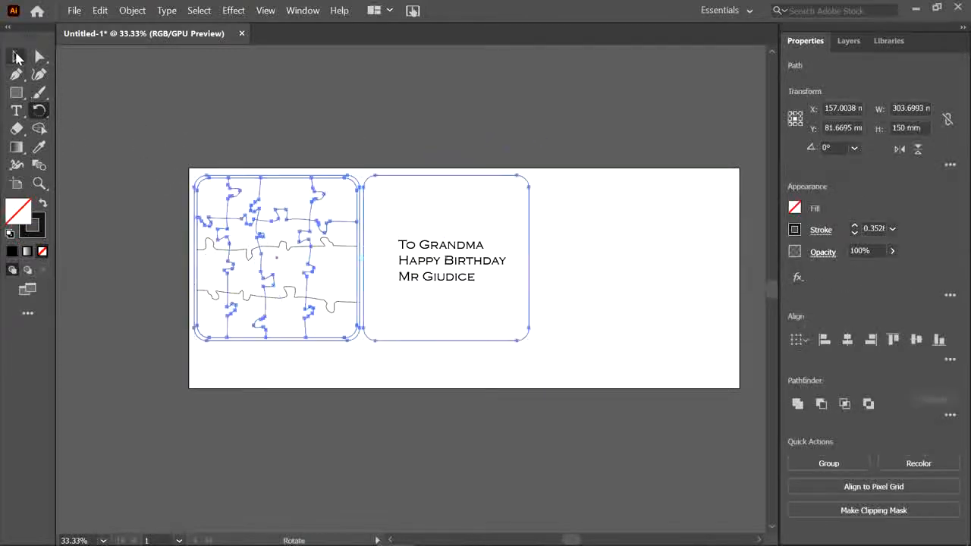
Give the puzzle paths and both square outlines a 0.001 hairline stroke weight.
click(382, 374)
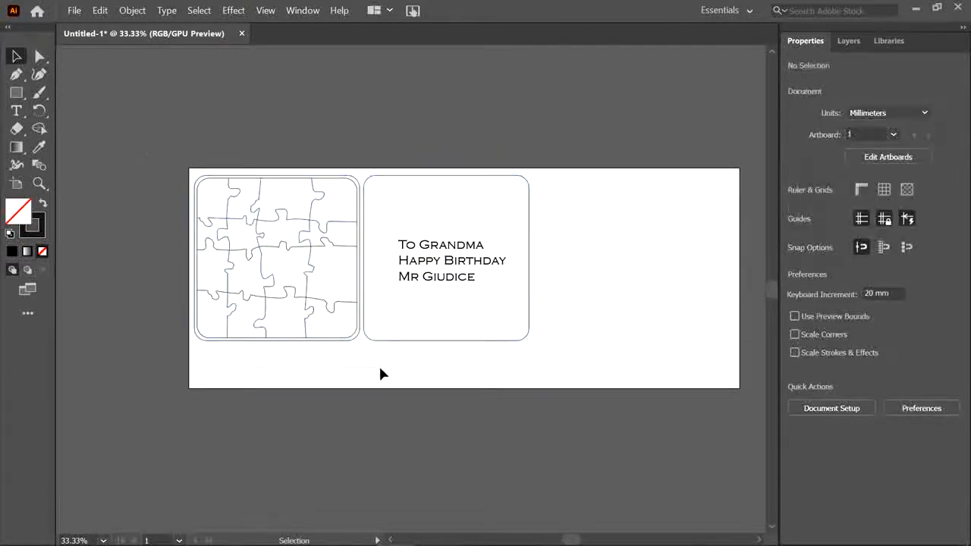
click(277, 258)
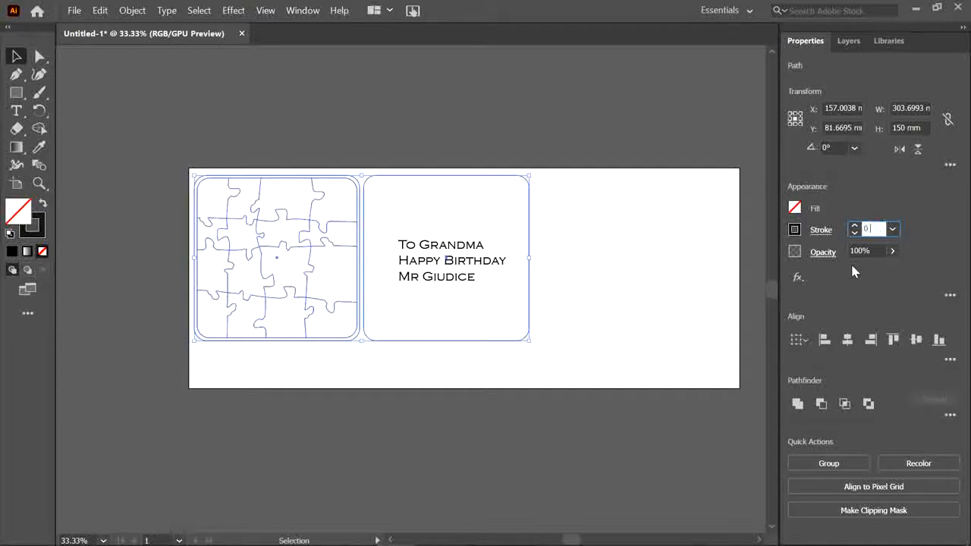
text(0.001)
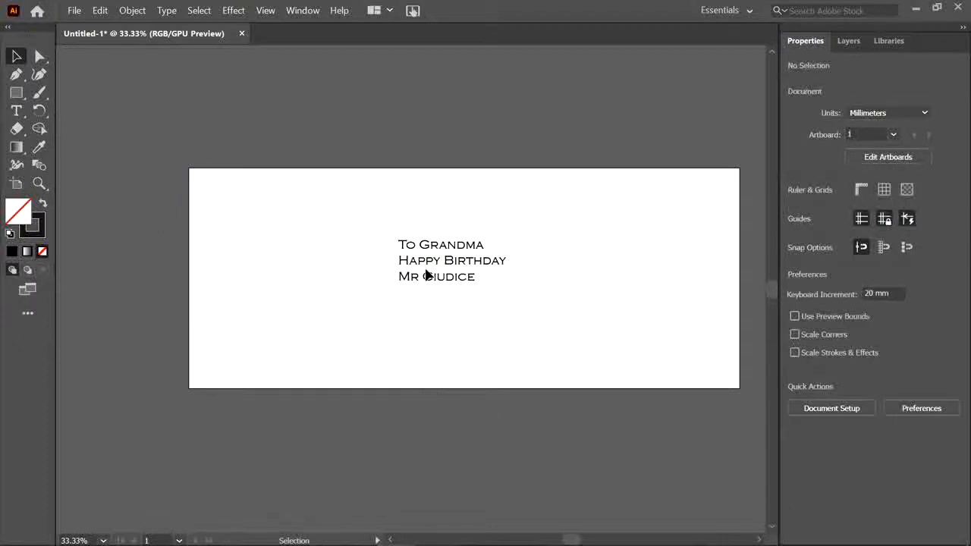
click(452, 261)
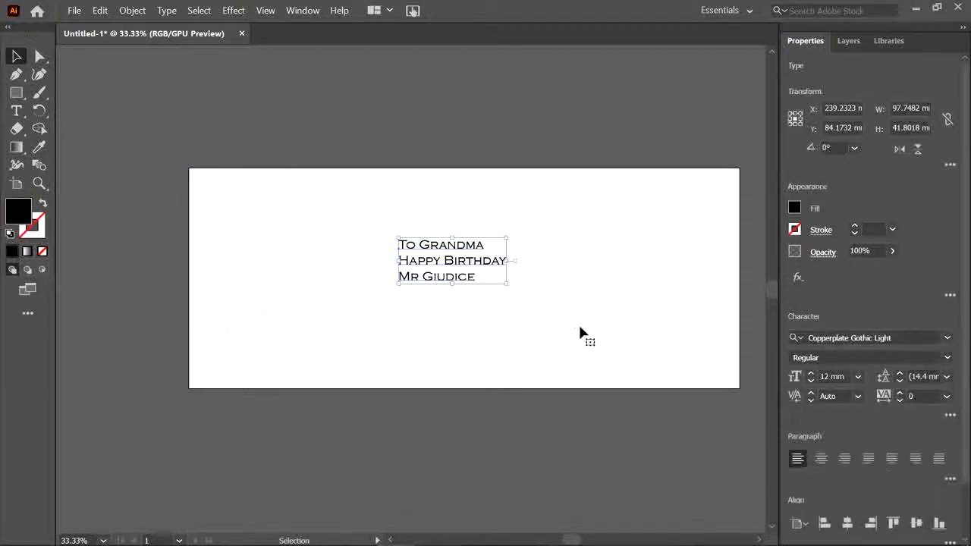
click(561, 361)
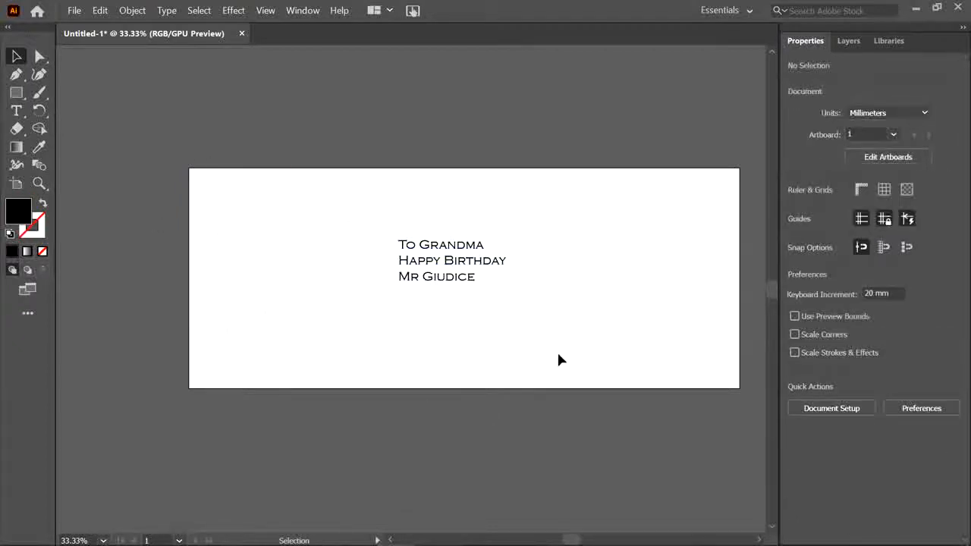
mouse_move(584, 290)
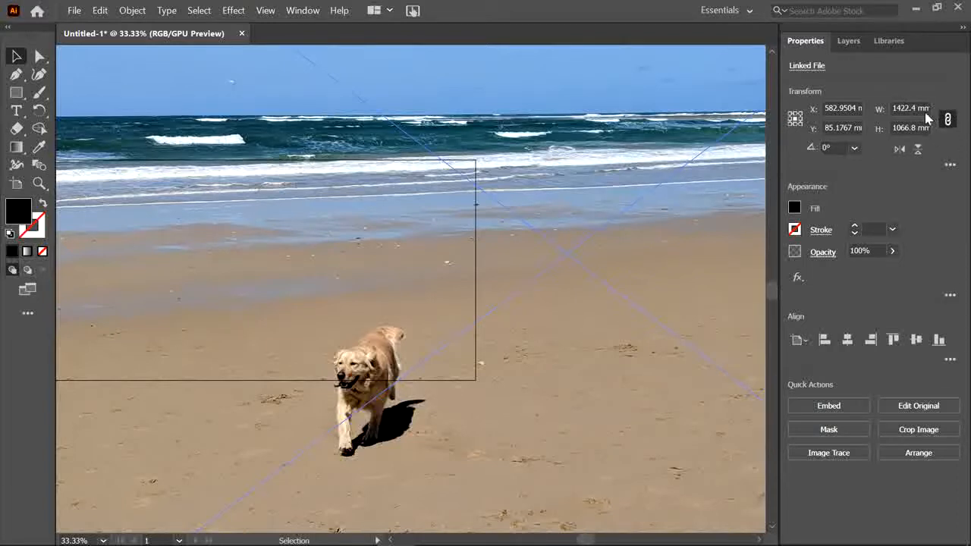
Shrink the placed dog beach photo via its width and fine-tune its size beside the message.
click(910, 108)
text(200)
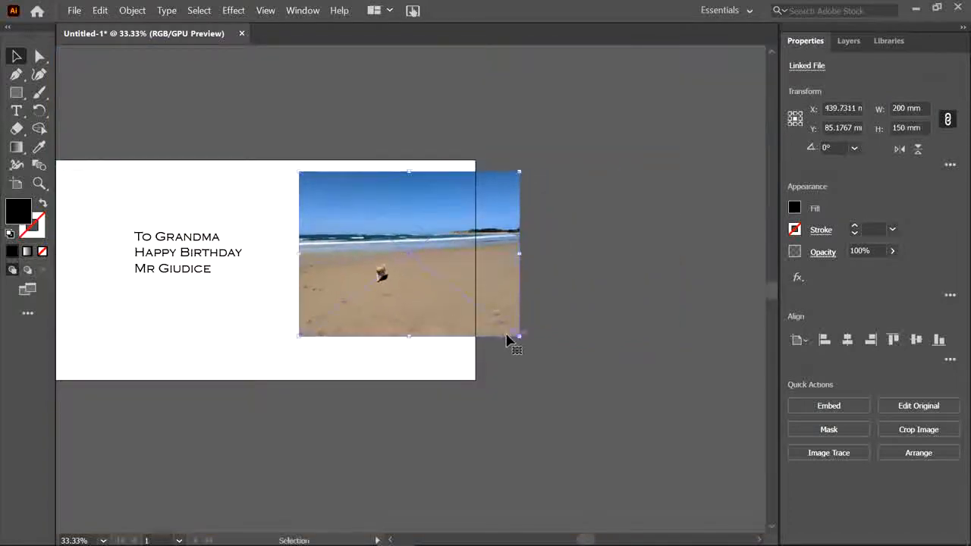
drag(519, 337, 531, 337)
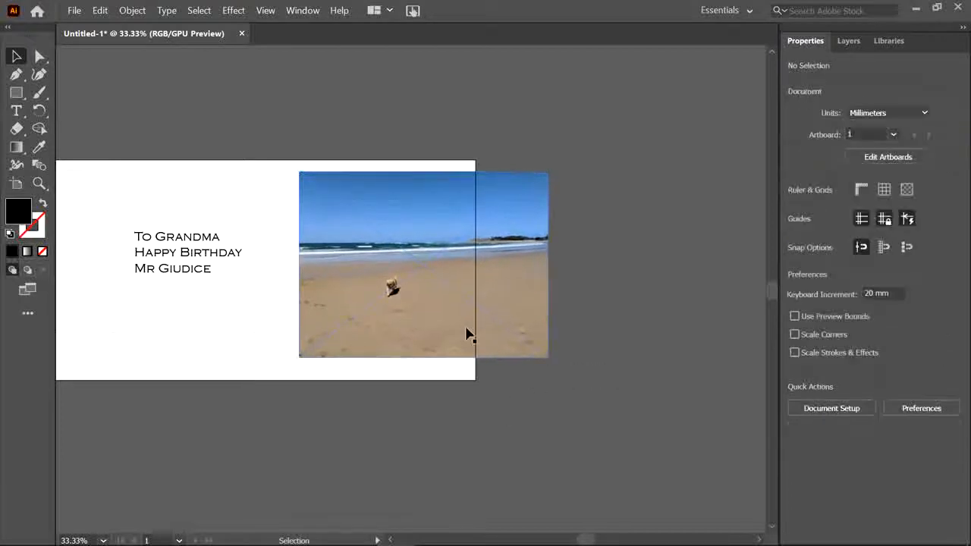
Start cropping the embedded dog photo with a 153 mm square crop size.
click(423, 264)
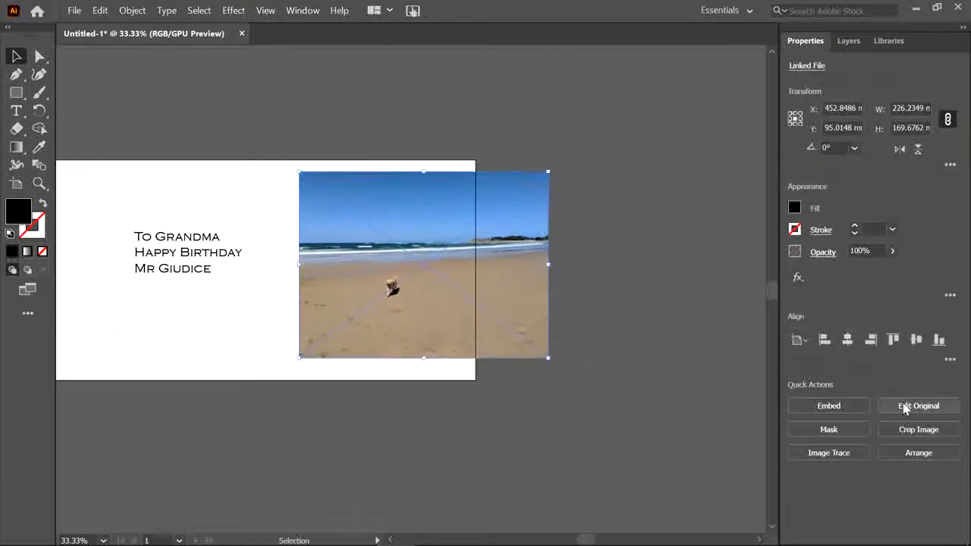
click(920, 429)
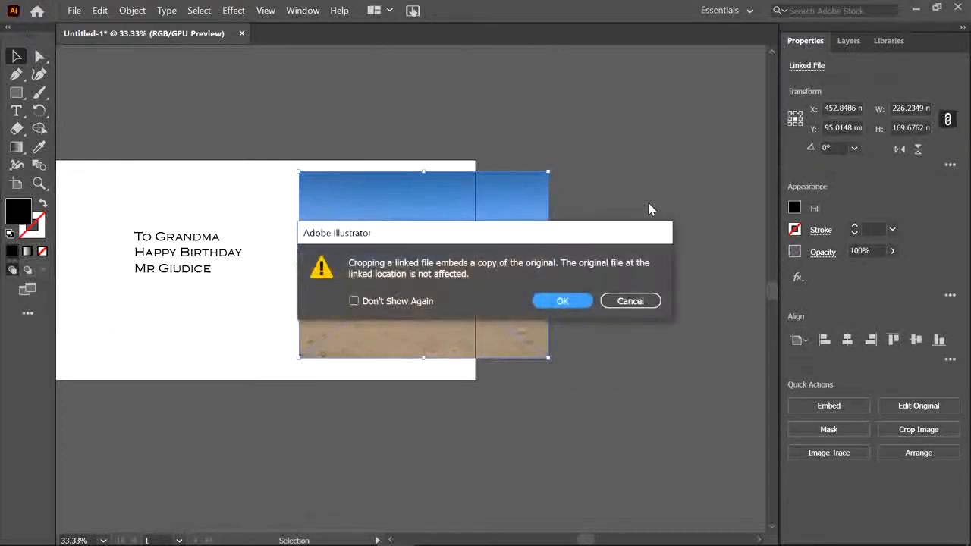
click(562, 300)
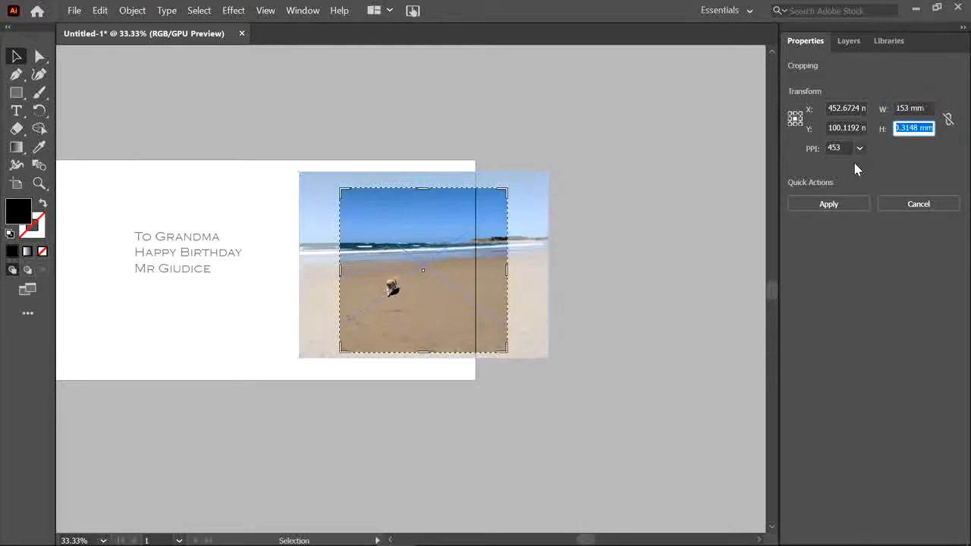
text(153)
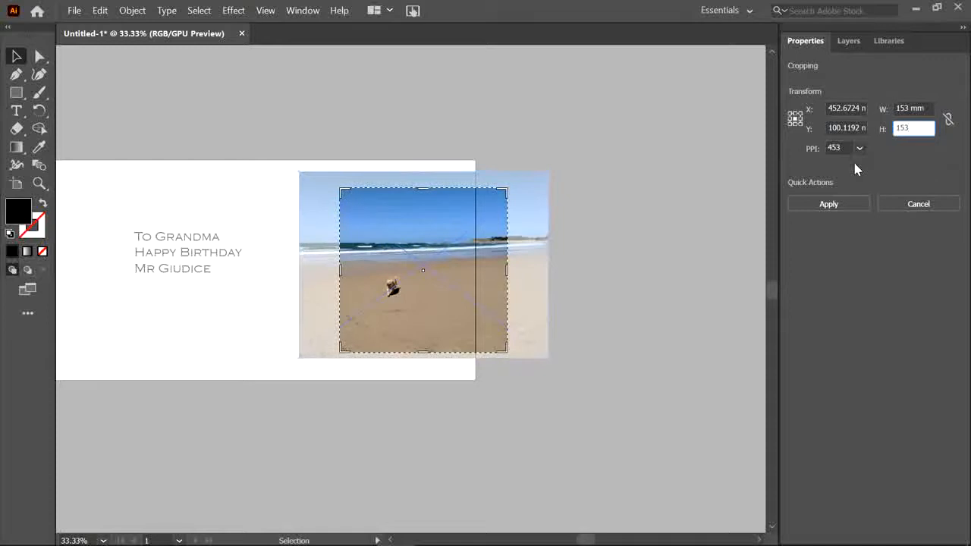
Centre the crop frame on the dog and apply the square crop.
drag(423, 270, 397, 274)
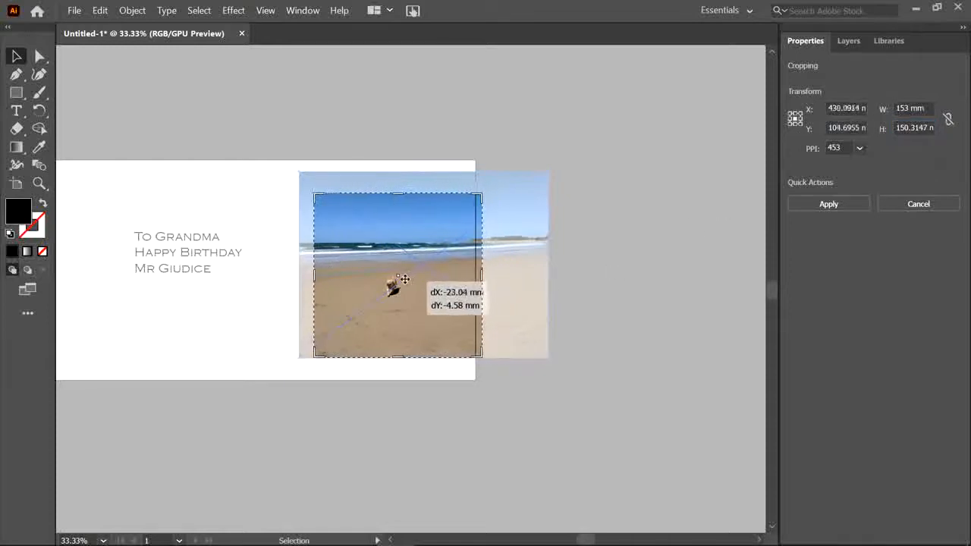
drag(403, 279, 398, 276)
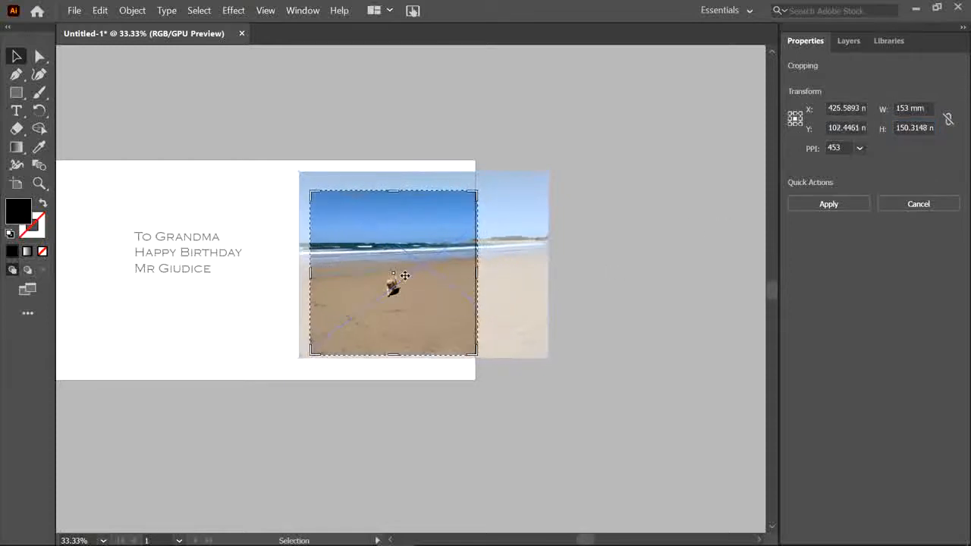
click(829, 203)
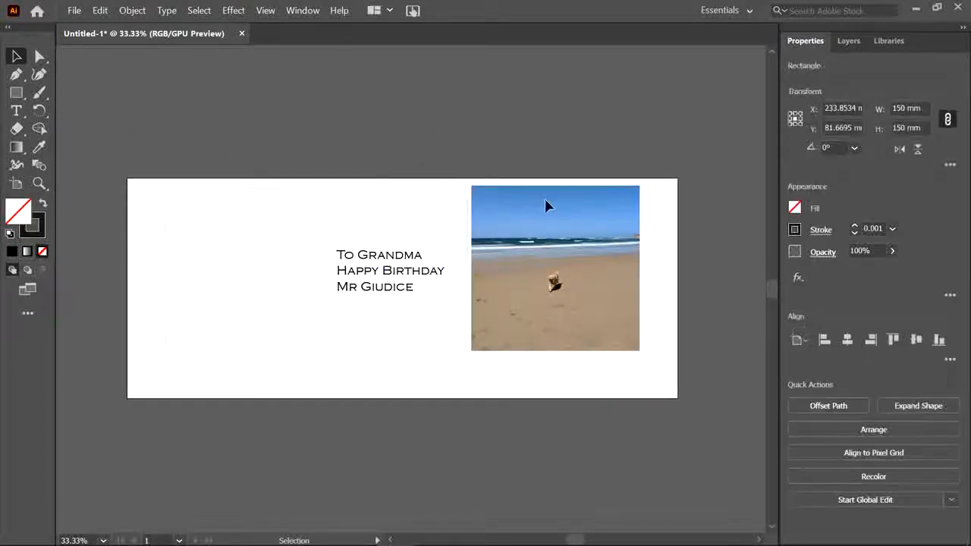
click(679, 138)
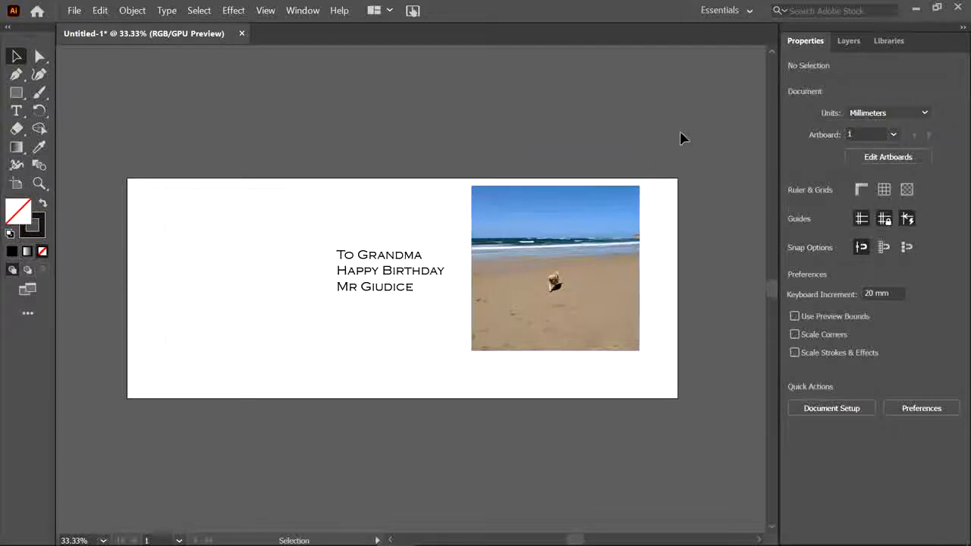